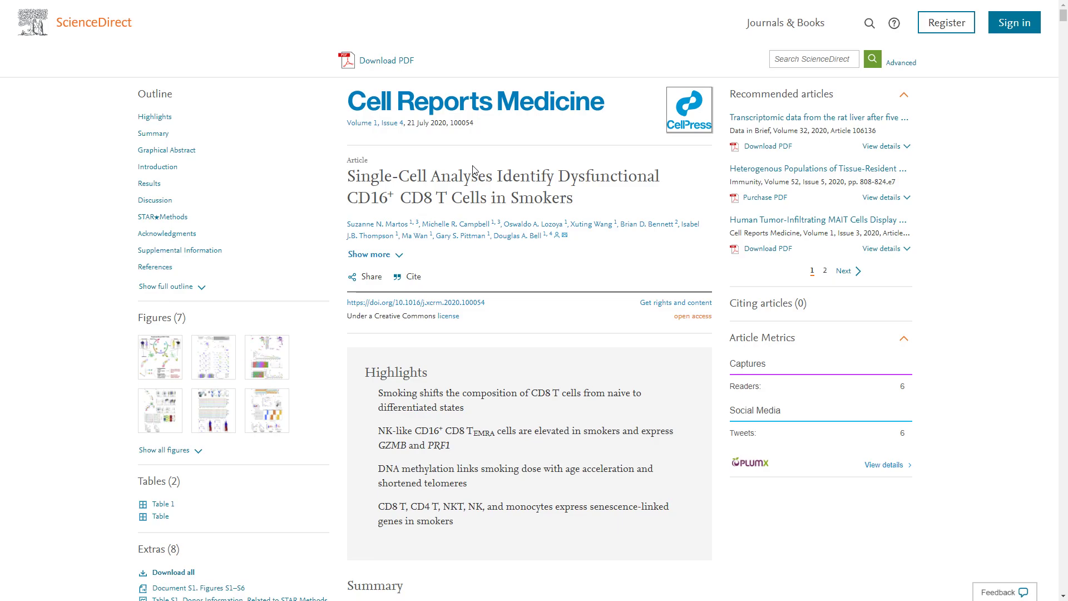
{"action": "mouse_move", "coordinate": [550, 180]}
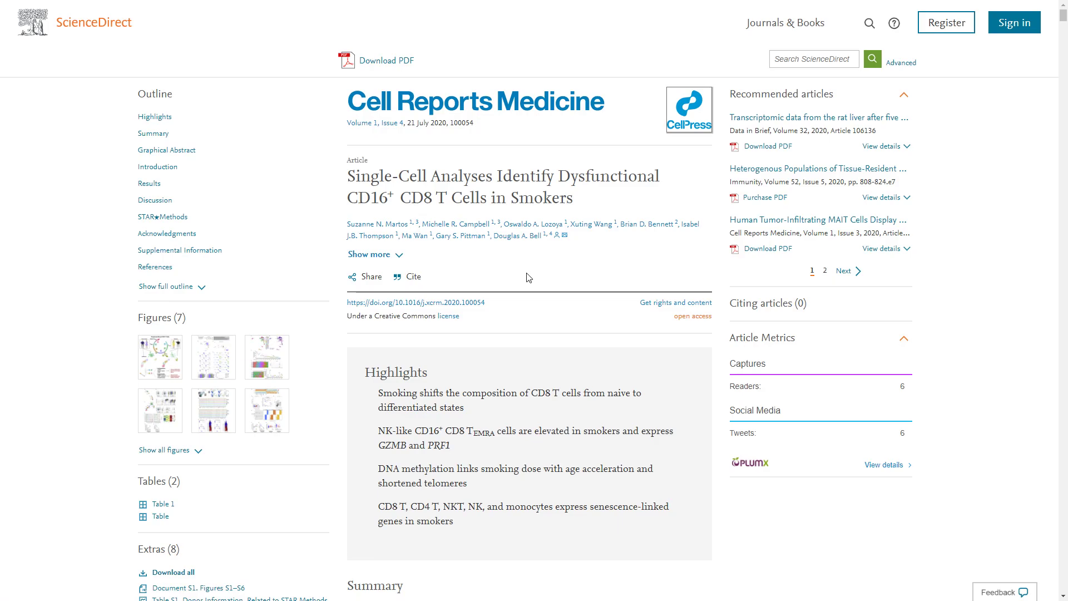
Scroll the smoking article from its highlights past Figures 1 and 2 to Figure 3.
{"action": "scroll", "scroll_direction": "down", "scroll_amount": 3}
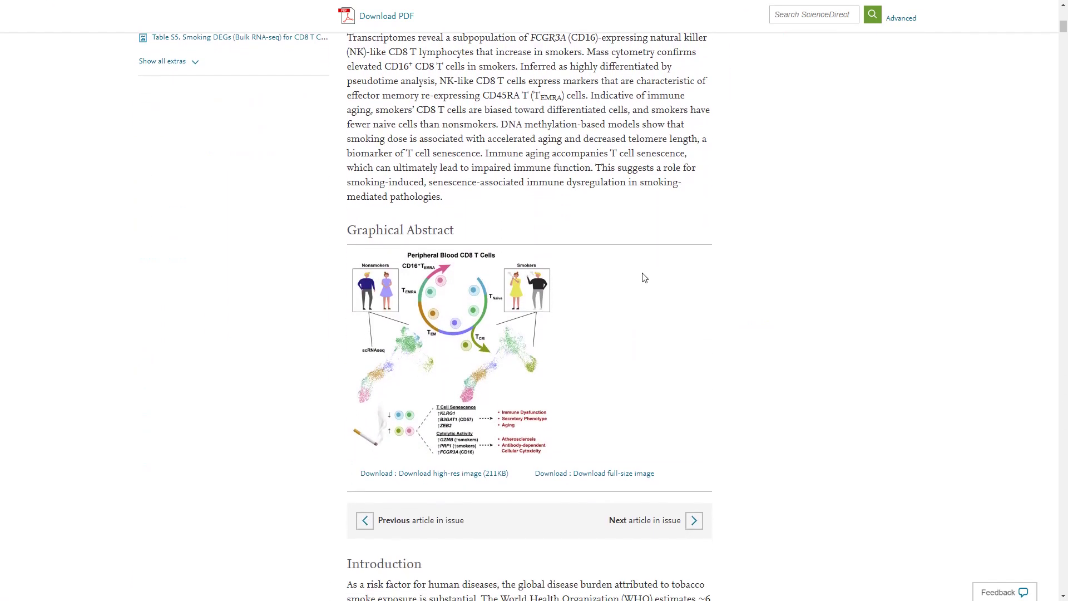
{"action": "scroll", "scroll_direction": "down", "scroll_amount": 3}
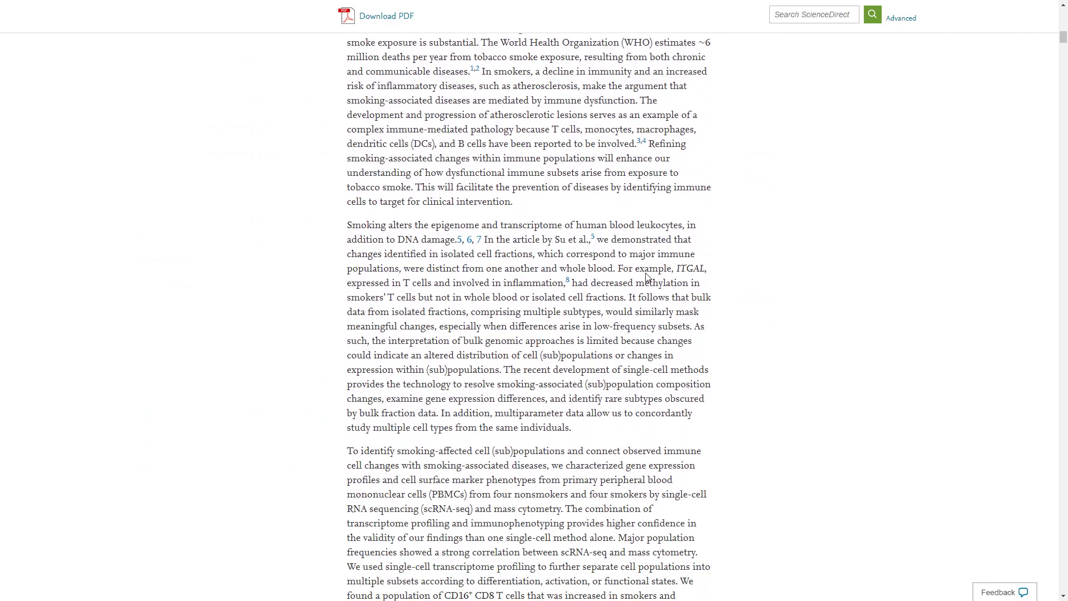
{"action": "scroll", "scroll_direction": "down", "scroll_amount": 3}
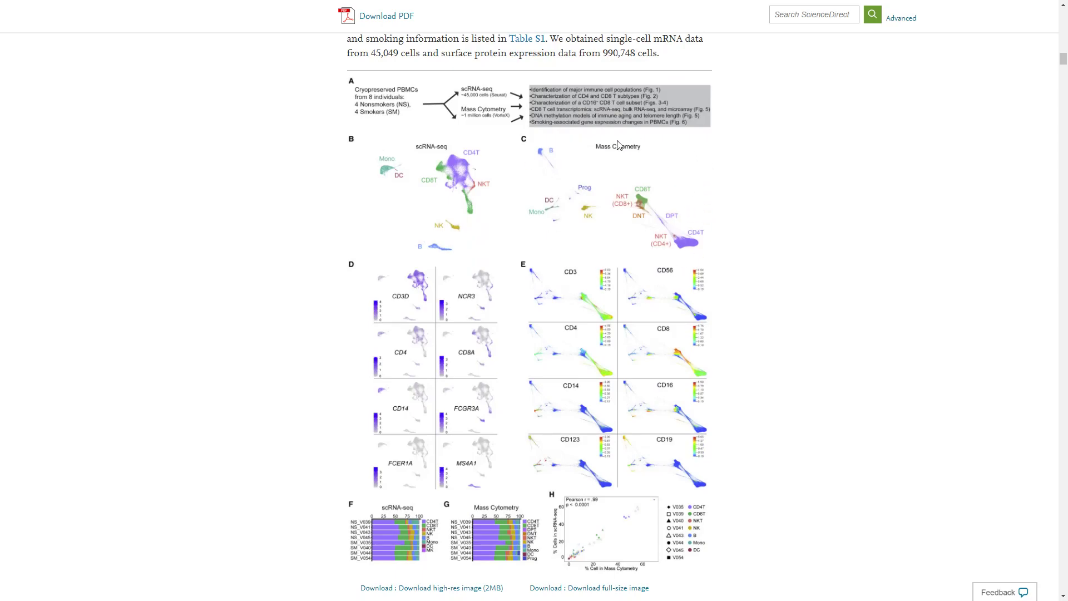
{"action": "mouse_move", "coordinate": [808, 291]}
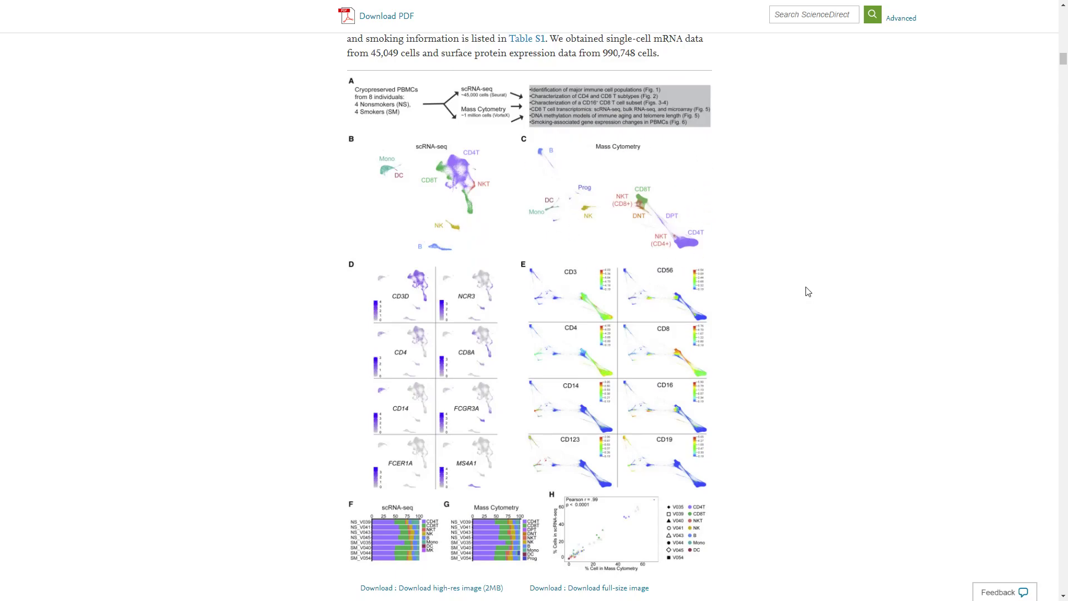
{"action": "scroll", "scroll_direction": "down", "scroll_amount": 3}
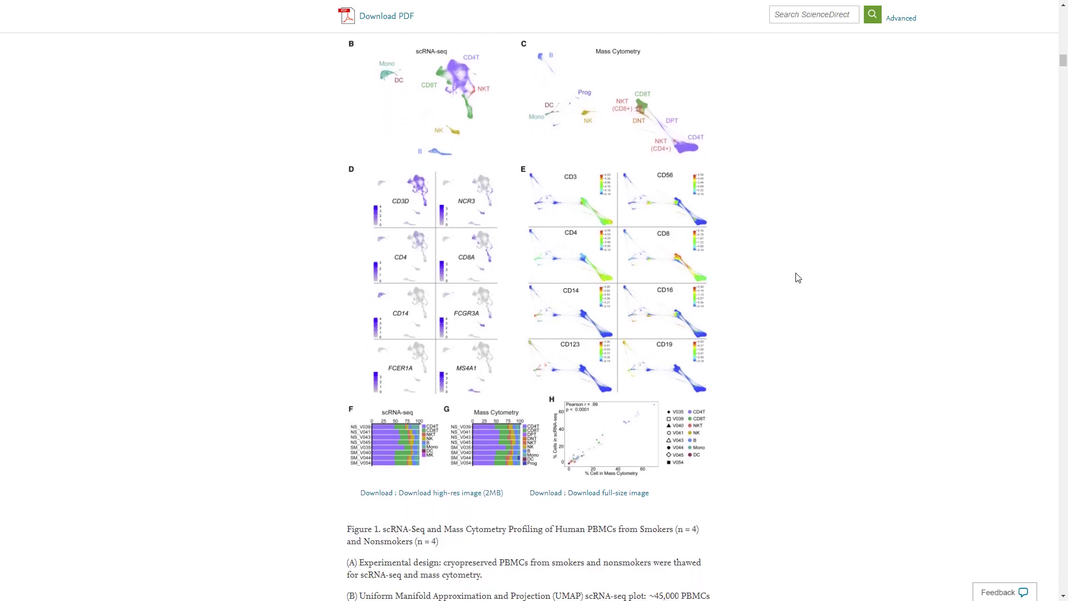
{"action": "scroll", "scroll_direction": "down", "scroll_amount": 3}
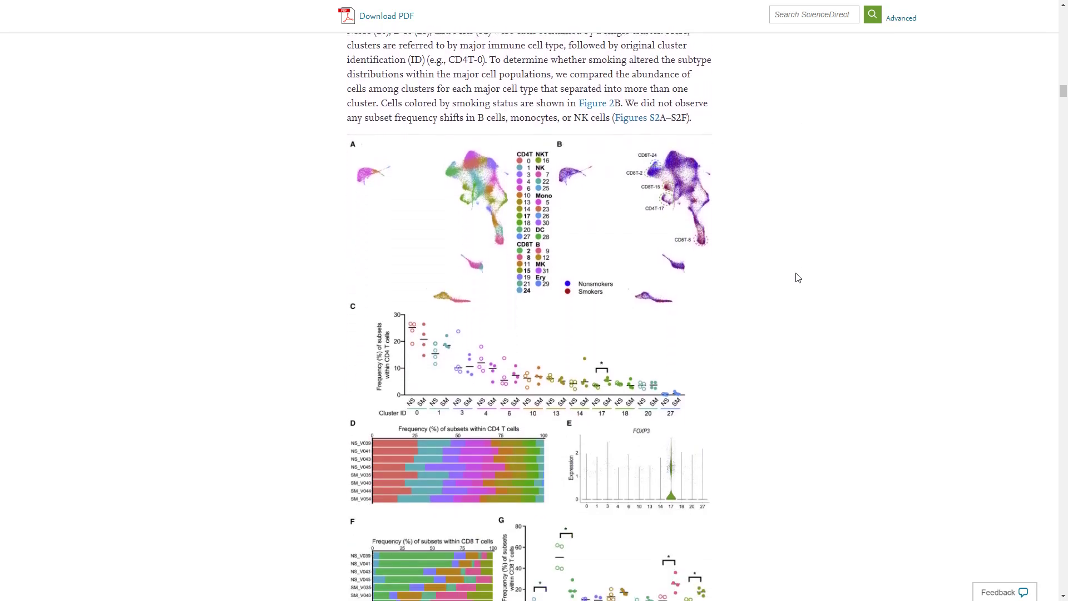
{"action": "scroll", "scroll_direction": "down", "scroll_amount": 3}
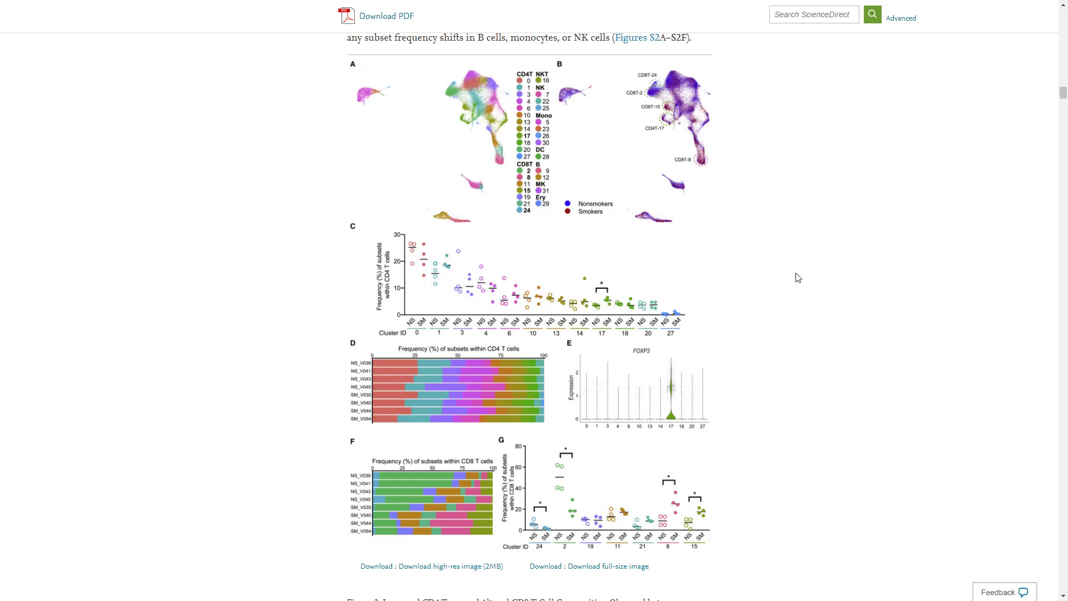
{"action": "mouse_move", "coordinate": [746, 273]}
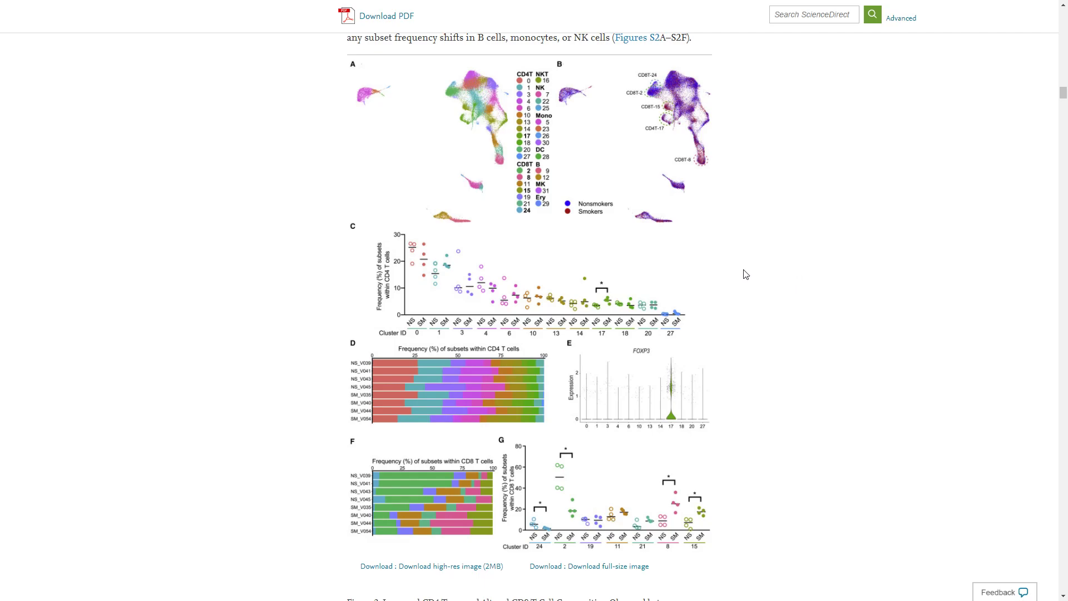
{"action": "scroll", "scroll_direction": "down", "scroll_amount": 3}
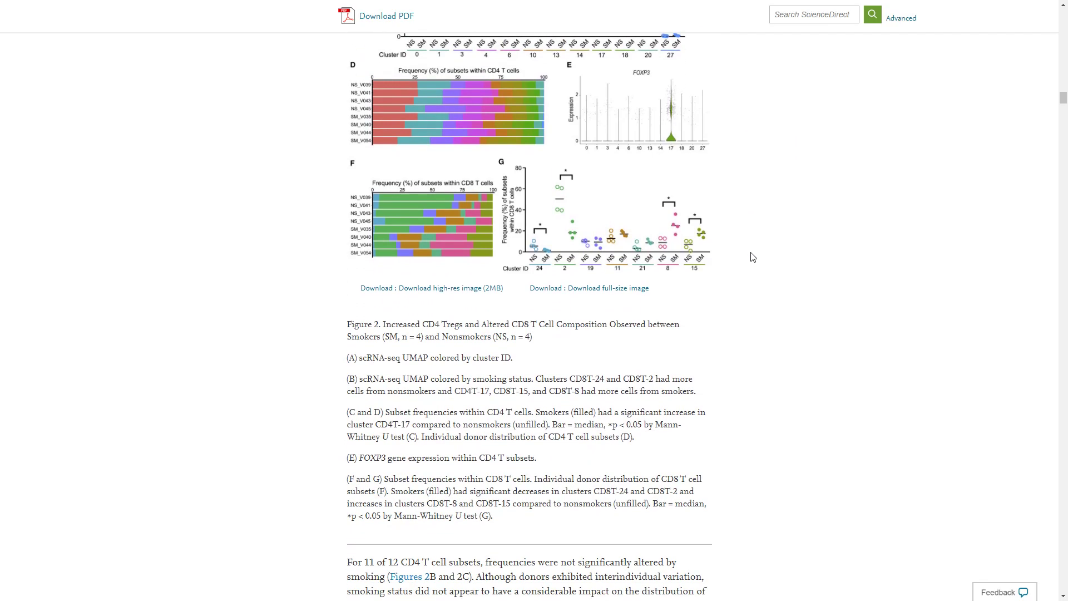
{"action": "scroll", "scroll_direction": "down", "scroll_amount": 3}
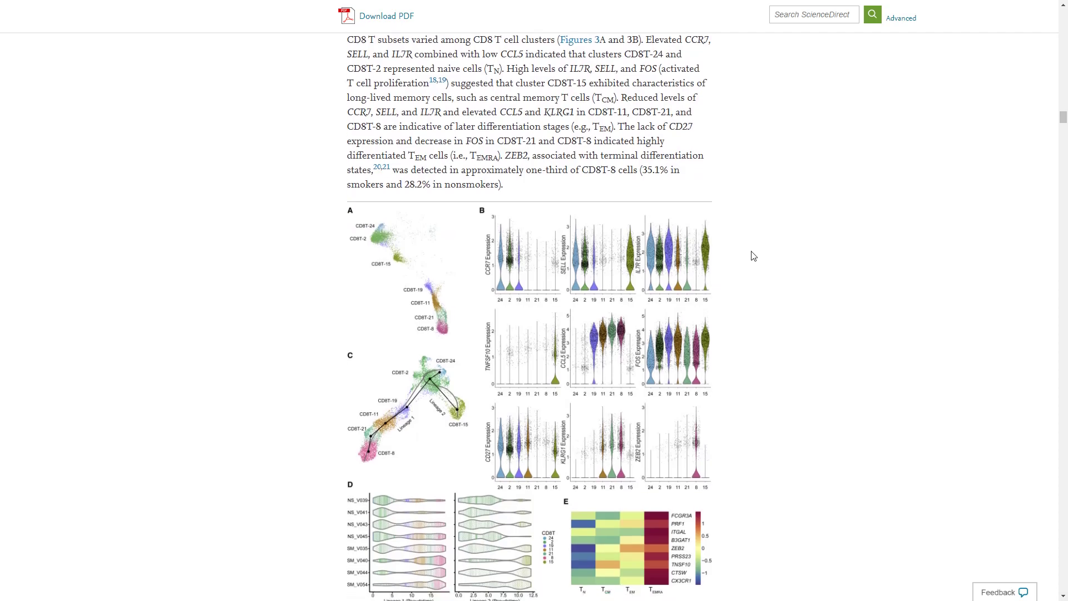
{"action": "scroll", "scroll_direction": "down", "scroll_amount": 3}
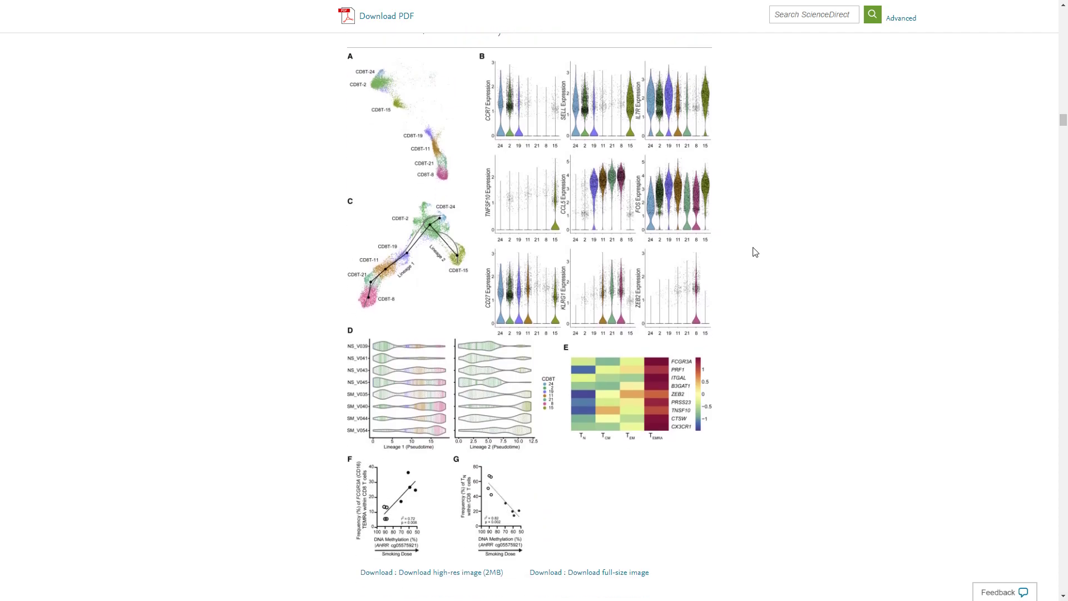
{"action": "mouse_move", "coordinate": [785, 251]}
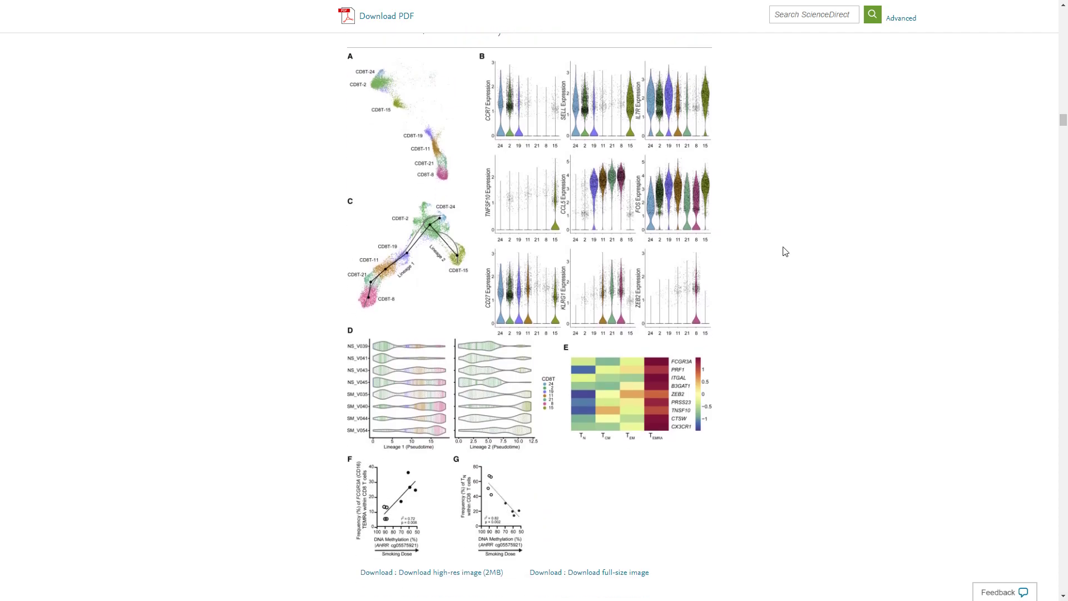
{"action": "mouse_move", "coordinate": [788, 288]}
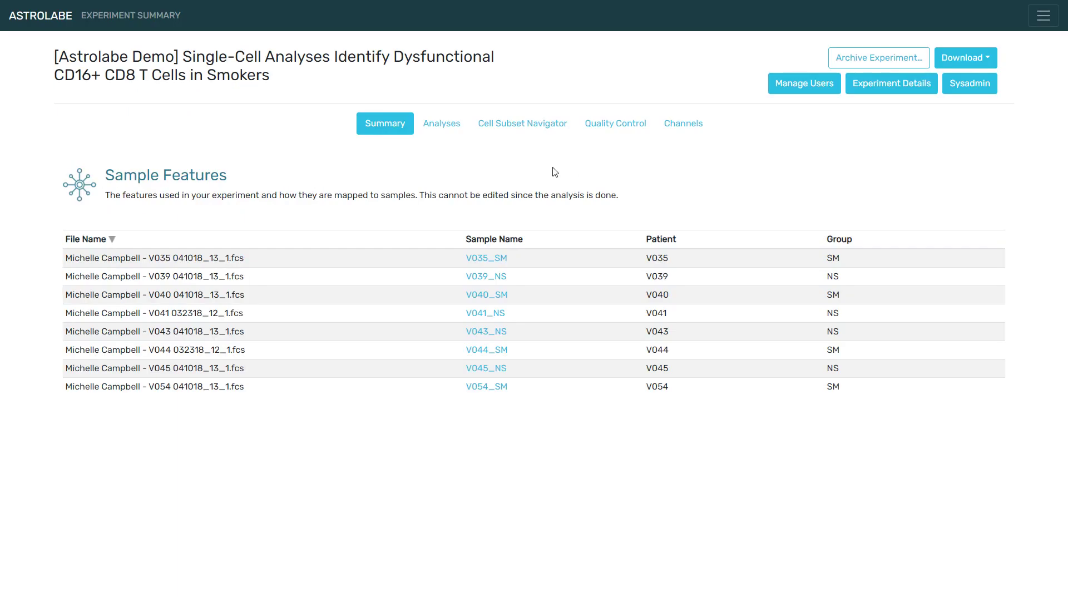
{"action": "mouse_move", "coordinate": [334, 276]}
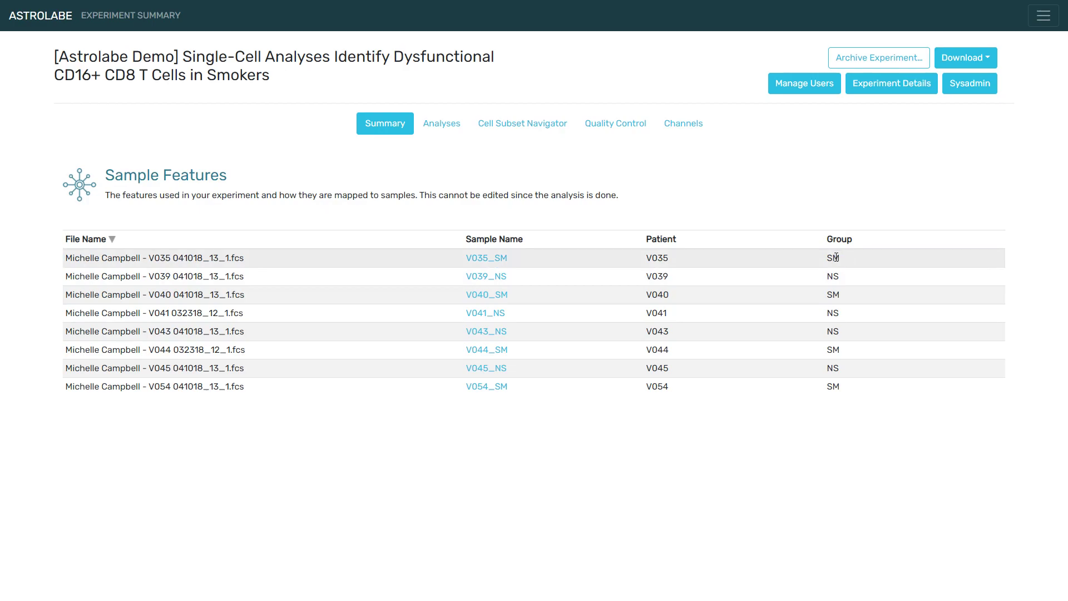
{"action": "mouse_move", "coordinate": [832, 276]}
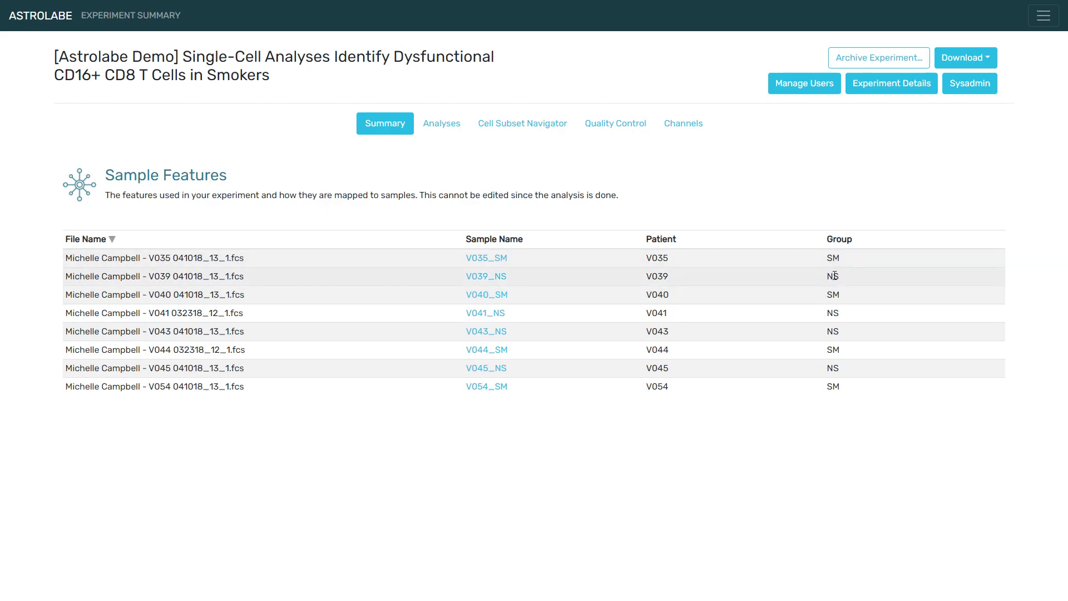
{"action": "mouse_move", "coordinate": [543, 157]}
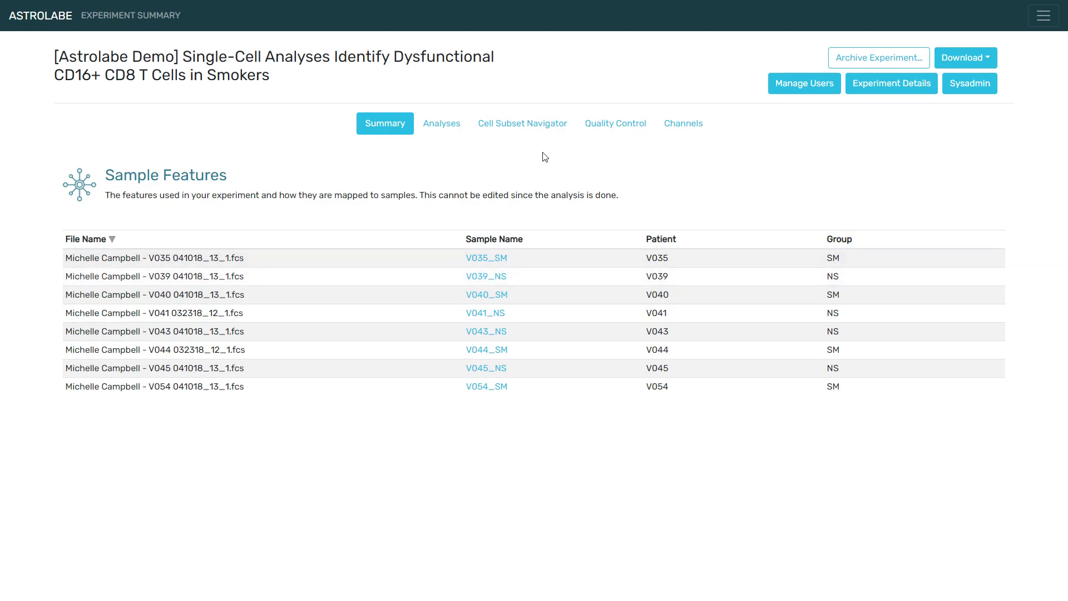
Open the cell subset frequency explorer and the 'Explore differential abundance effect of' feature list.
{"action": "left_click", "coordinate": [522, 124]}
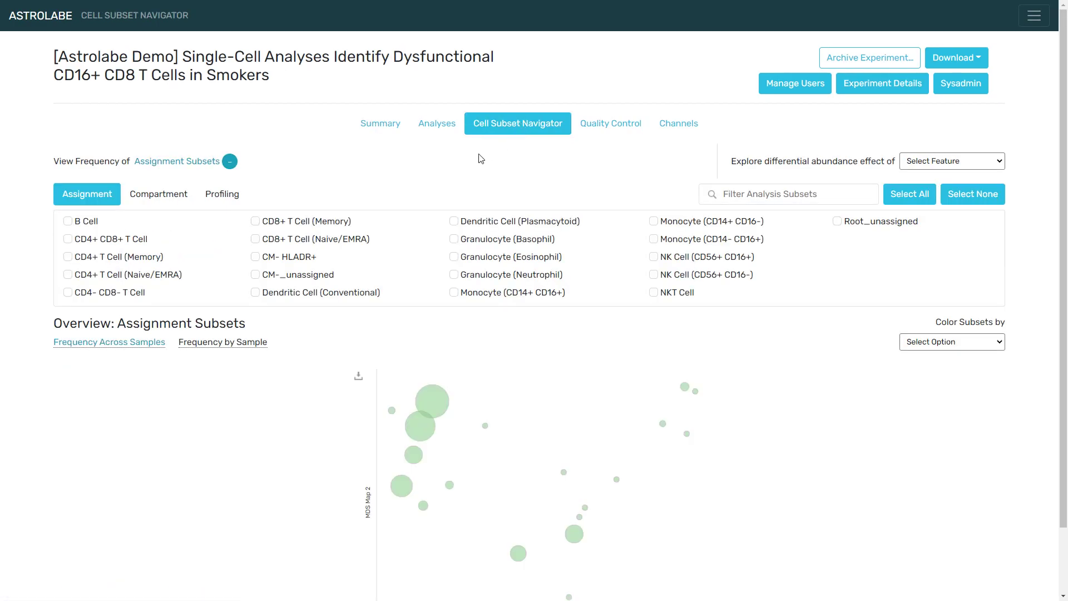
{"action": "mouse_move", "coordinate": [465, 176]}
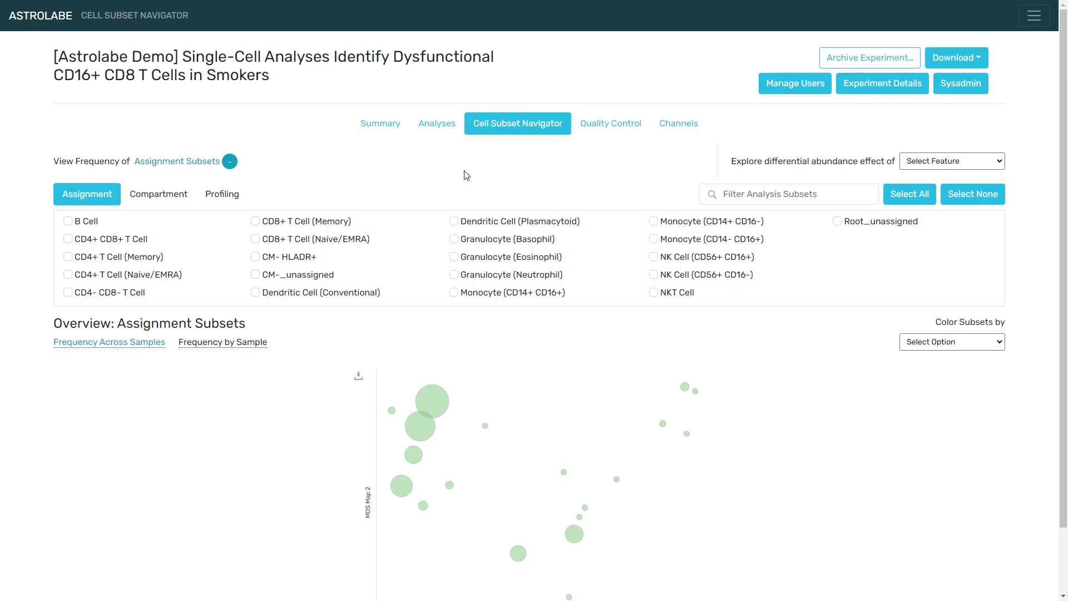
{"action": "mouse_move", "coordinate": [484, 247]}
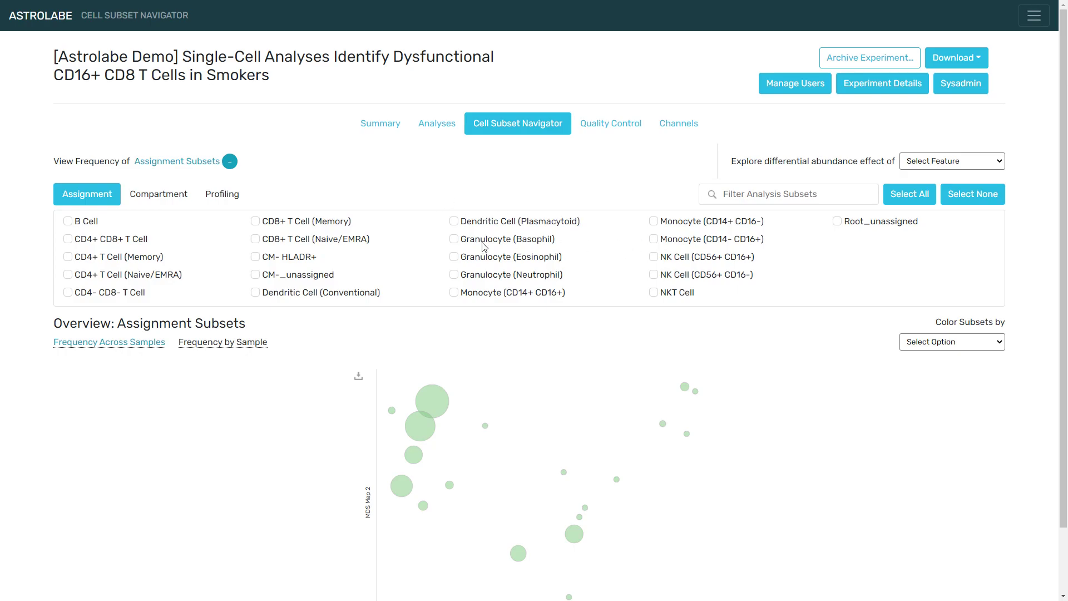
{"action": "mouse_move", "coordinate": [692, 247]}
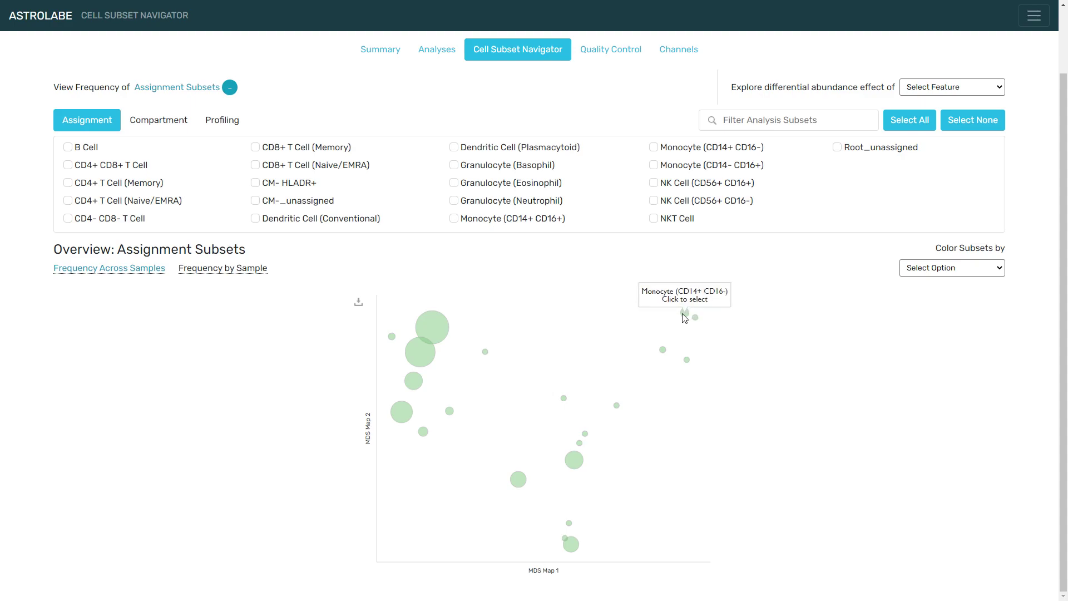
{"action": "mouse_move", "coordinate": [573, 466]}
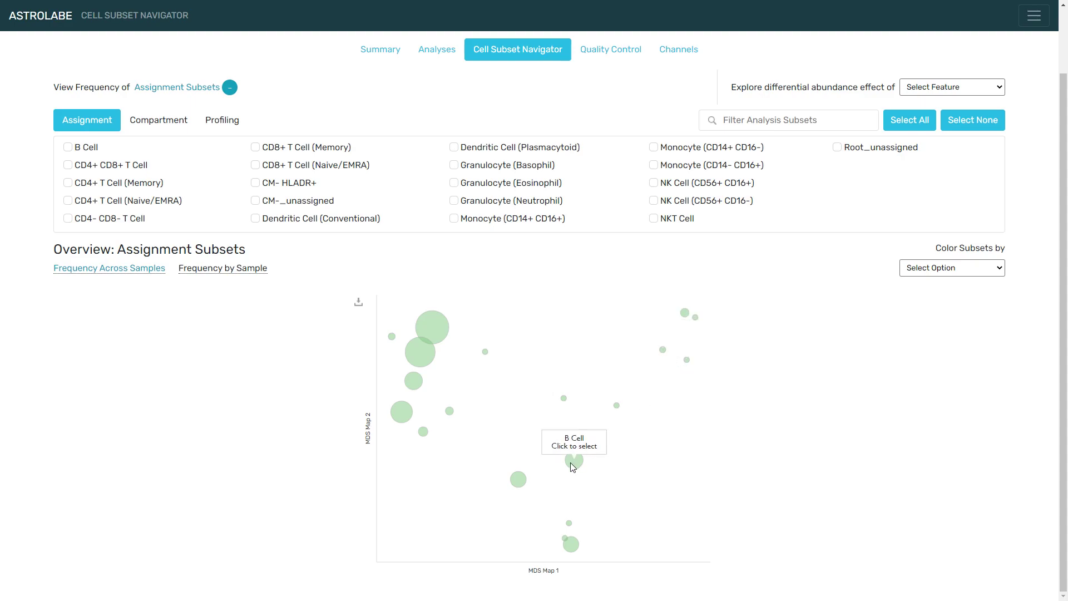
{"action": "mouse_move", "coordinate": [676, 335]}
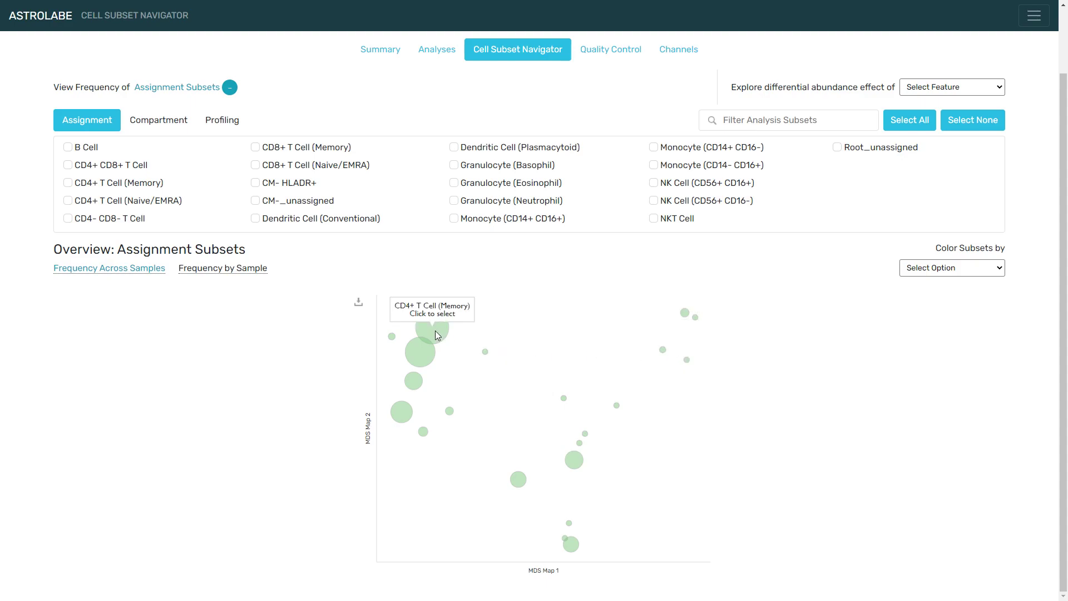
{"action": "mouse_move", "coordinate": [400, 417]}
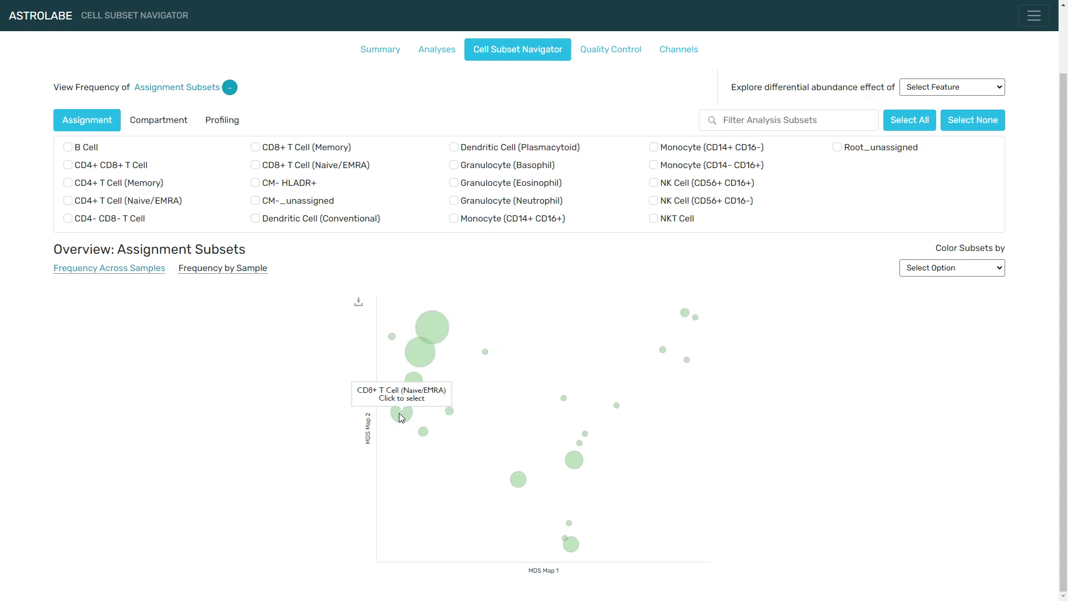
{"action": "mouse_move", "coordinate": [429, 356]}
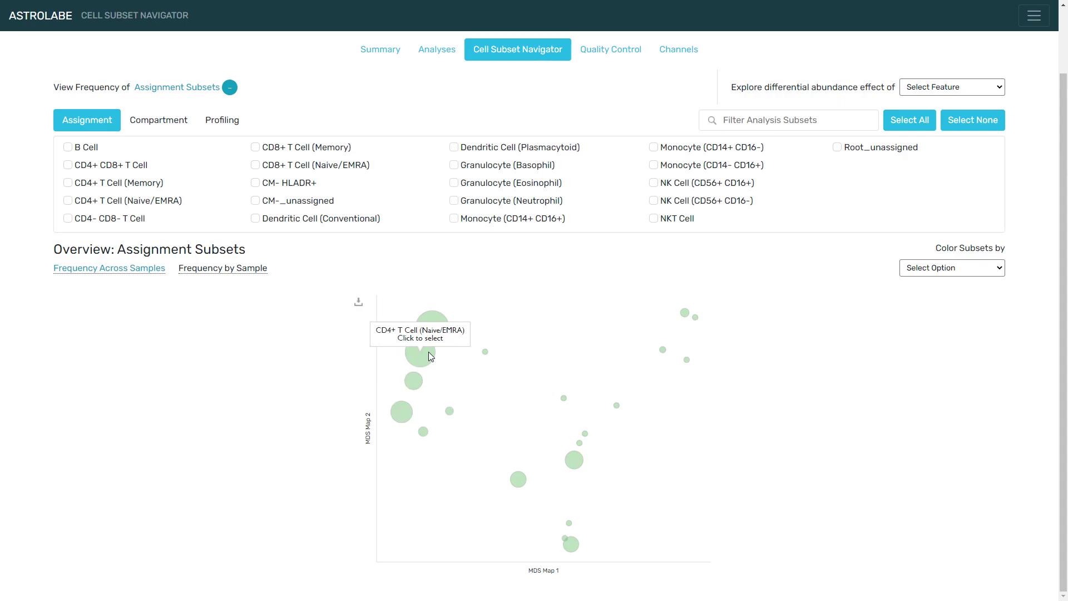
{"action": "left_click", "coordinate": [951, 160]}
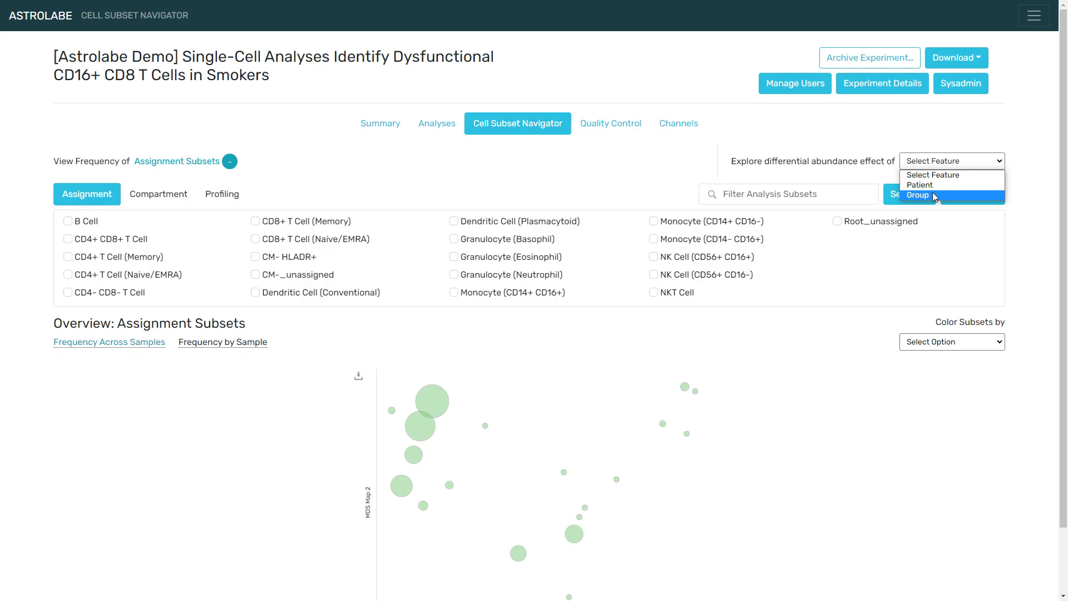
Choose Group as the differential abundance feature to show the volcano plot.
{"action": "left_click", "coordinate": [917, 195]}
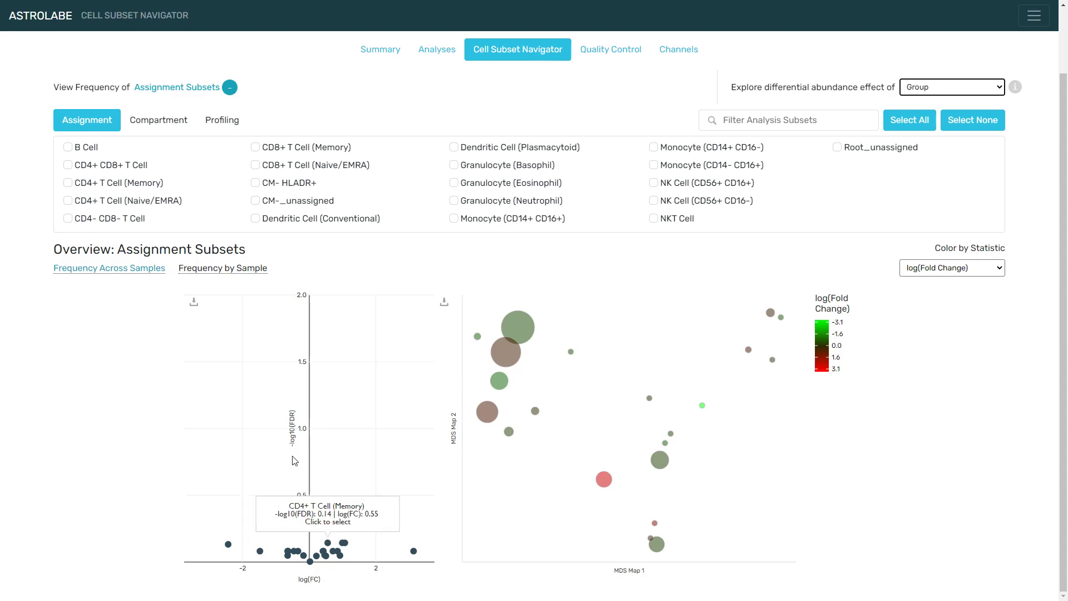
{"action": "mouse_move", "coordinate": [355, 470]}
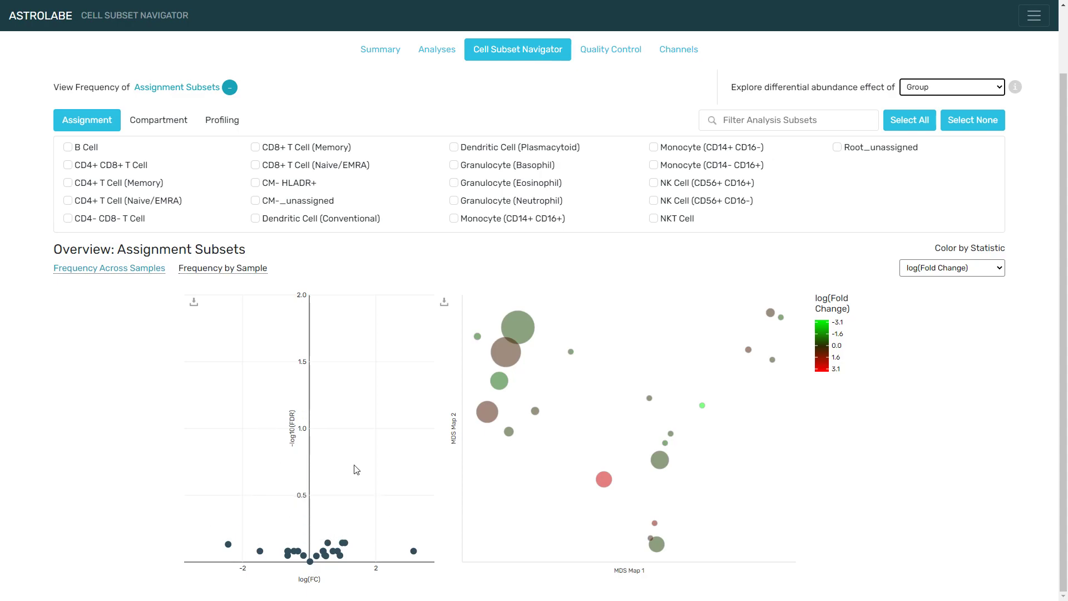
{"action": "mouse_move", "coordinate": [345, 545]}
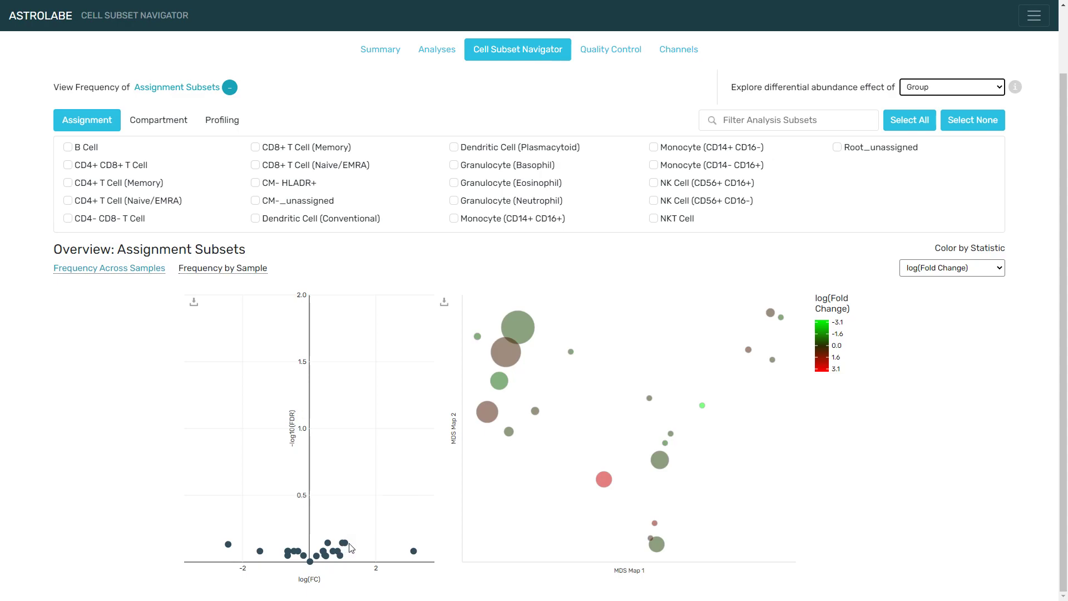
{"action": "mouse_move", "coordinate": [346, 546]}
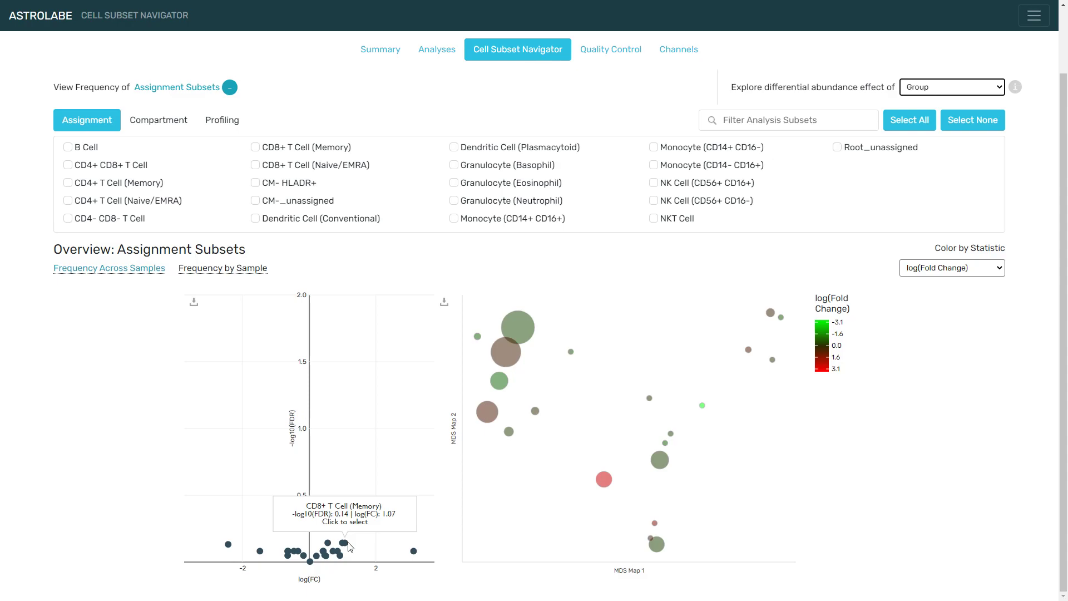
Add the CD8+ T Cell (Memory) subset and scroll down to its frequency charts.
{"action": "left_click", "coordinate": [344, 543]}
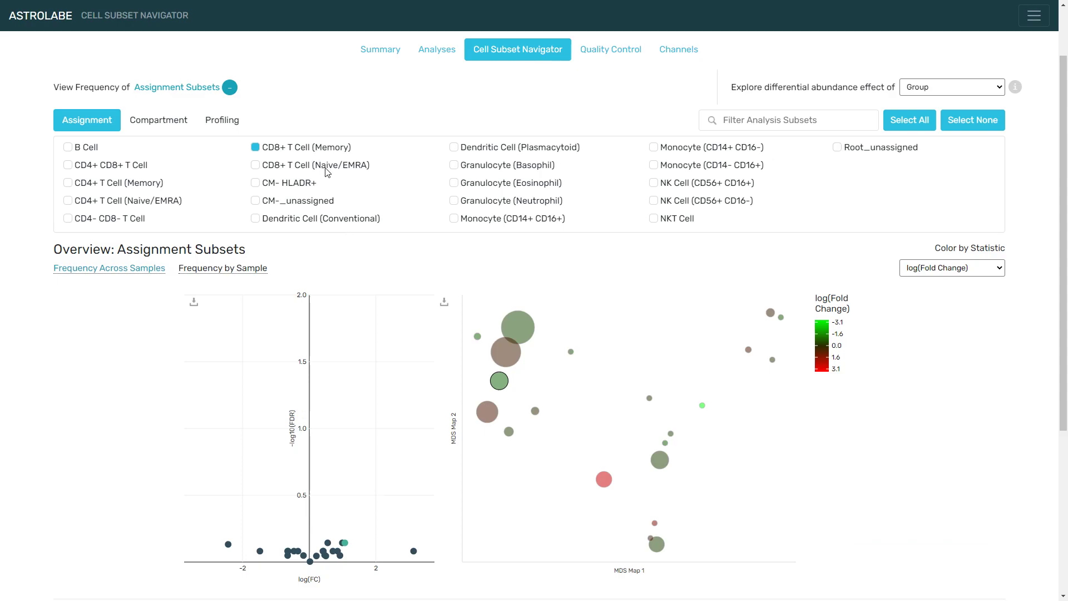
{"action": "mouse_move", "coordinate": [295, 171]}
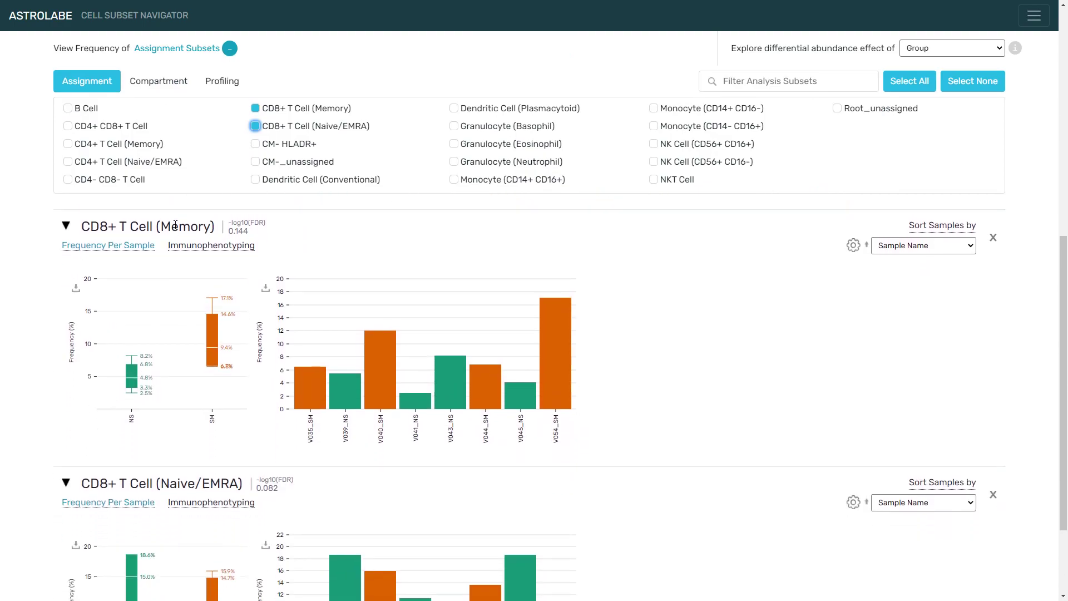
{"action": "mouse_move", "coordinate": [143, 216]}
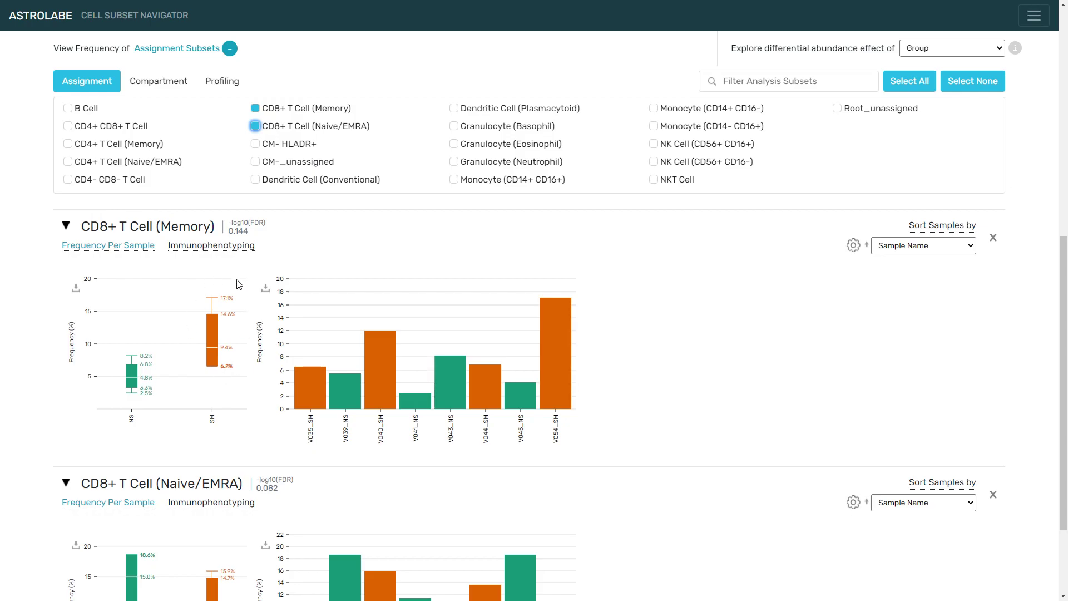
{"action": "mouse_move", "coordinate": [162, 379]}
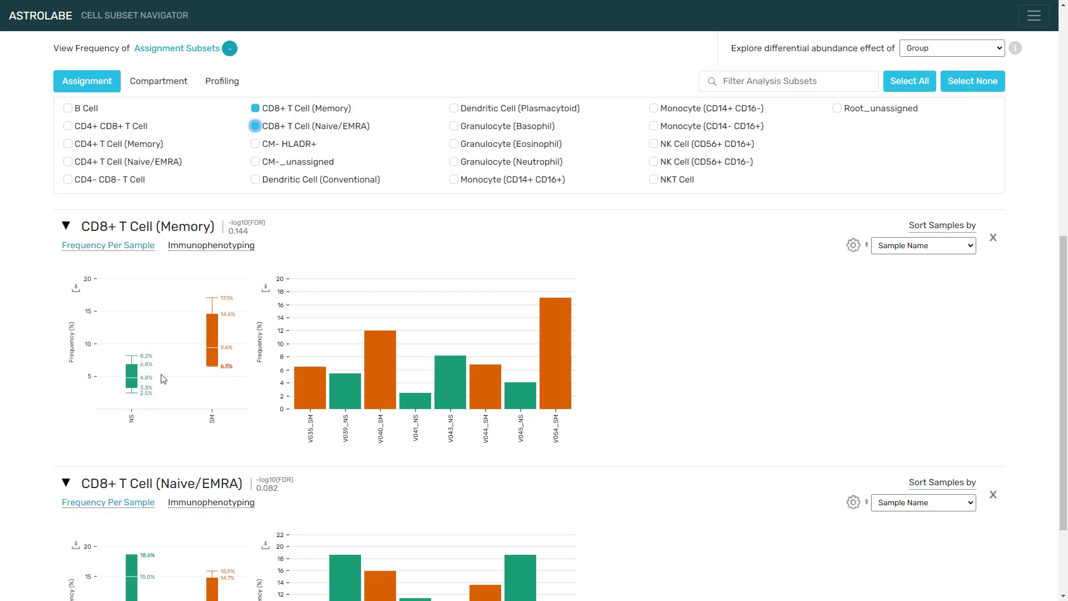
{"action": "scroll", "scroll_direction": "down", "scroll_amount": 3}
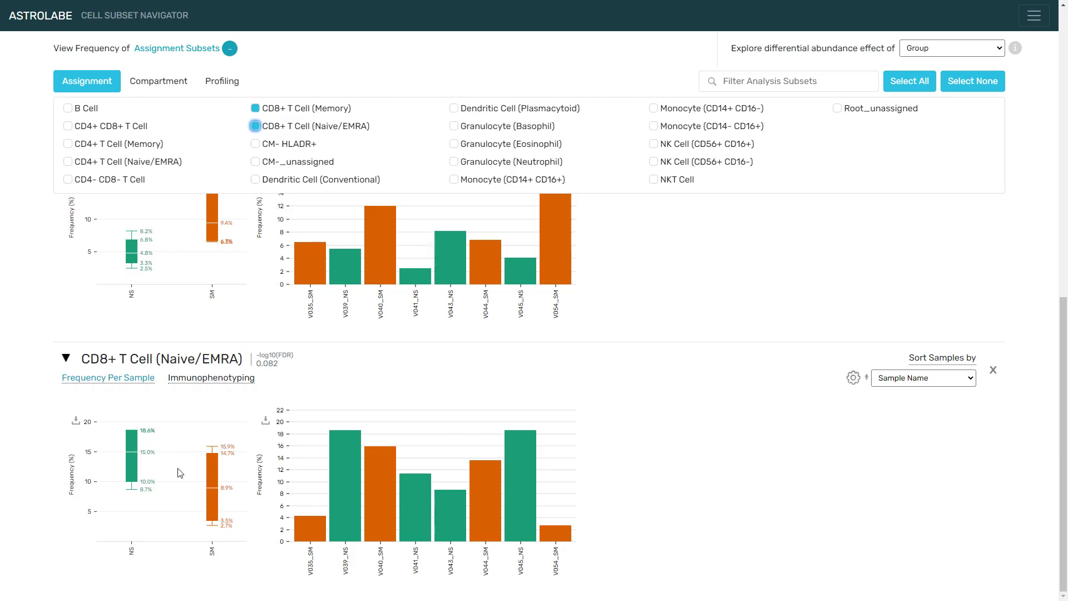
{"action": "mouse_move", "coordinate": [199, 268]}
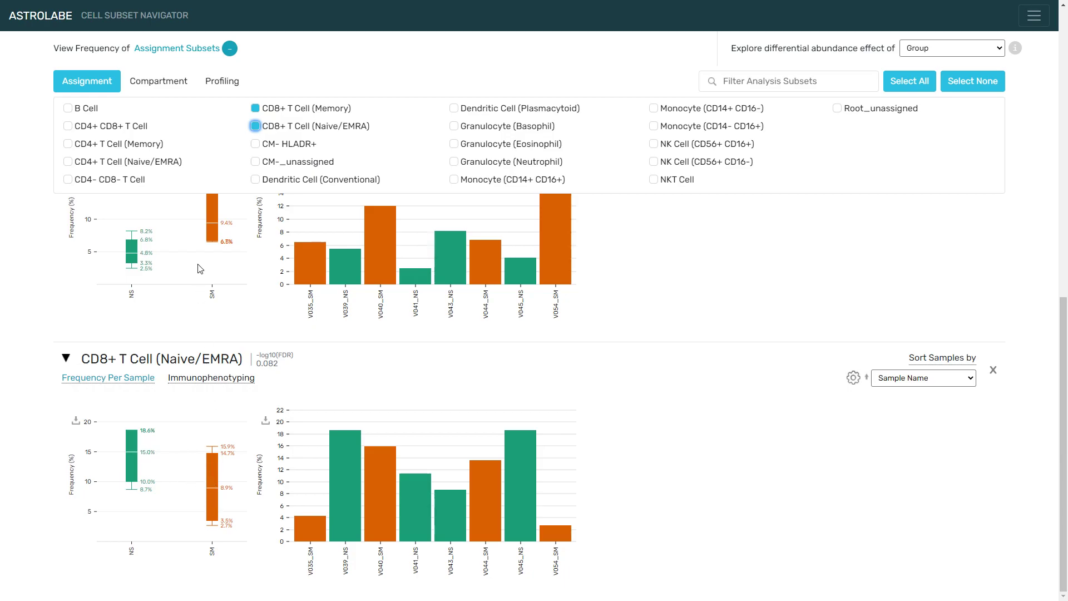
Add the CD4+ T Cell (Naive/EMRA) subset and scroll through its frequency charts.
{"action": "left_click", "coordinate": [67, 144]}
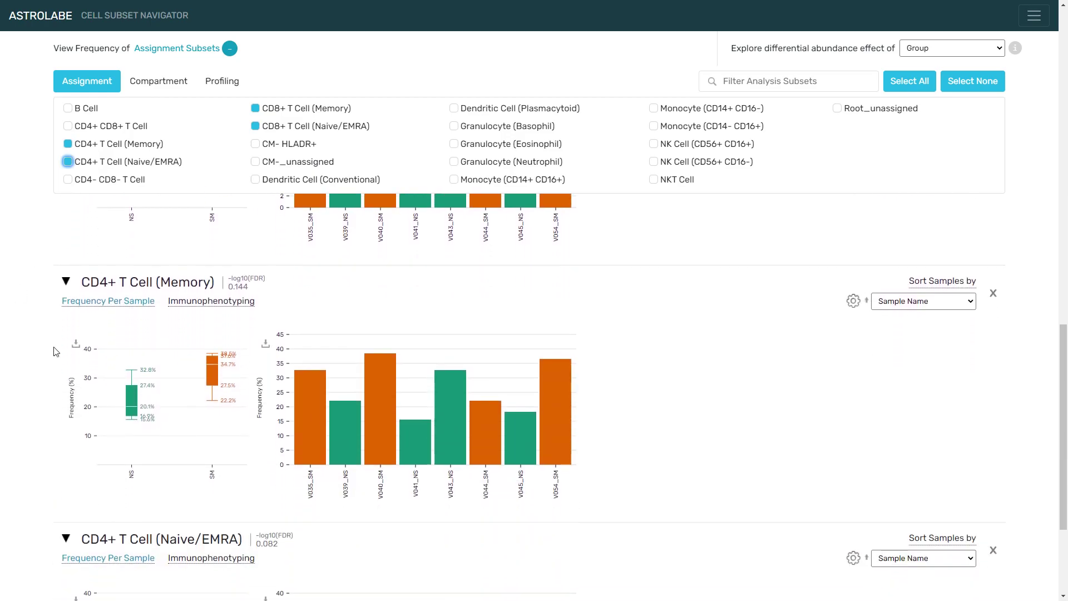
{"action": "mouse_move", "coordinate": [213, 381]}
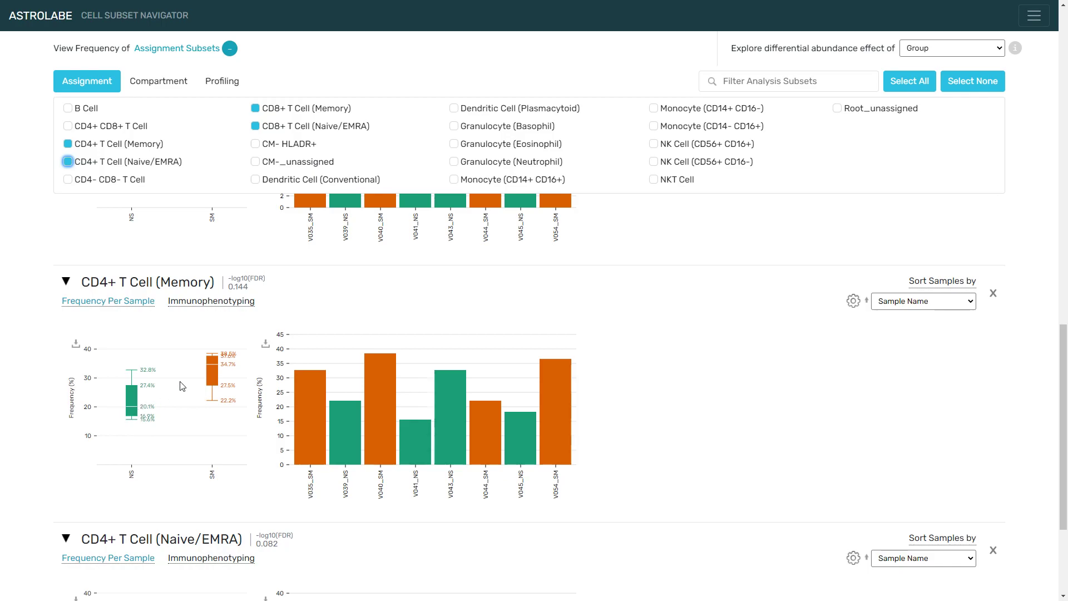
{"action": "scroll", "scroll_direction": "down", "scroll_amount": 3}
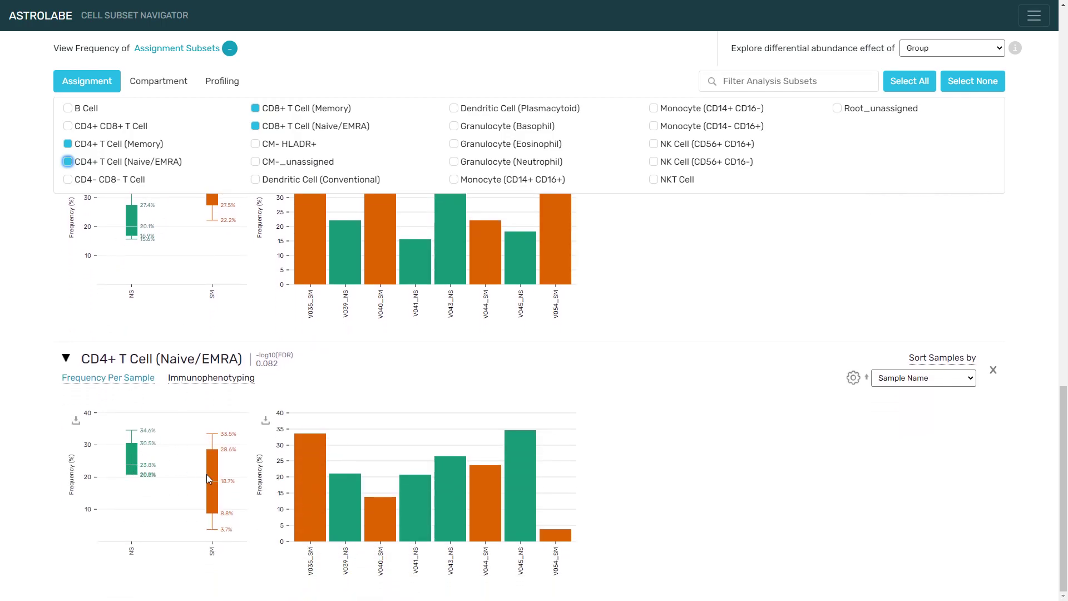
{"action": "mouse_move", "coordinate": [164, 461]}
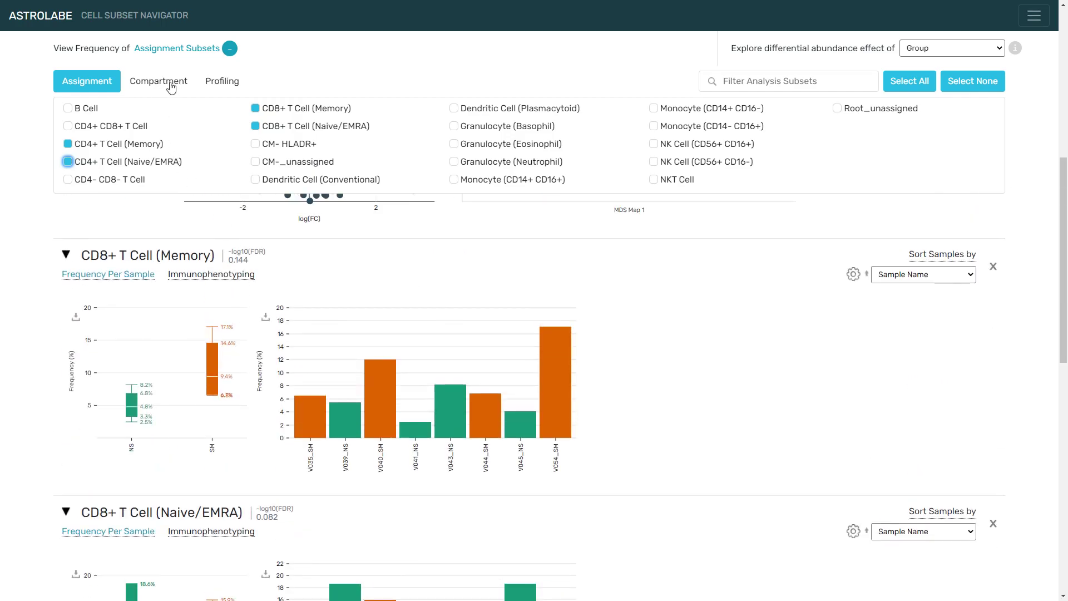
Switch to compartment-level subsets to show T Cell SM versus NS plots.
{"action": "left_click", "coordinate": [157, 81]}
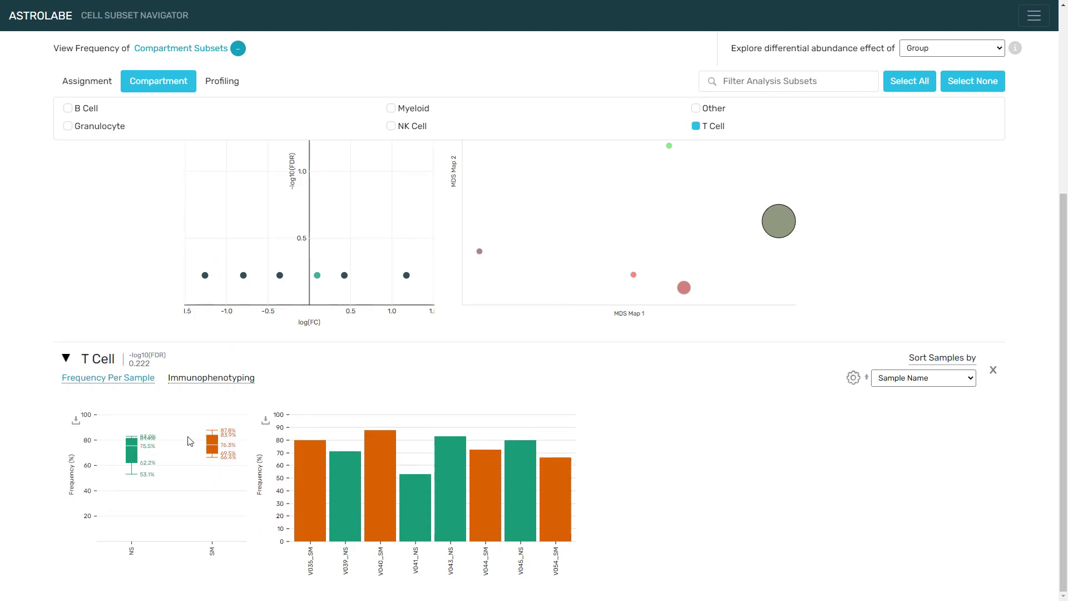
{"action": "mouse_move", "coordinate": [155, 449]}
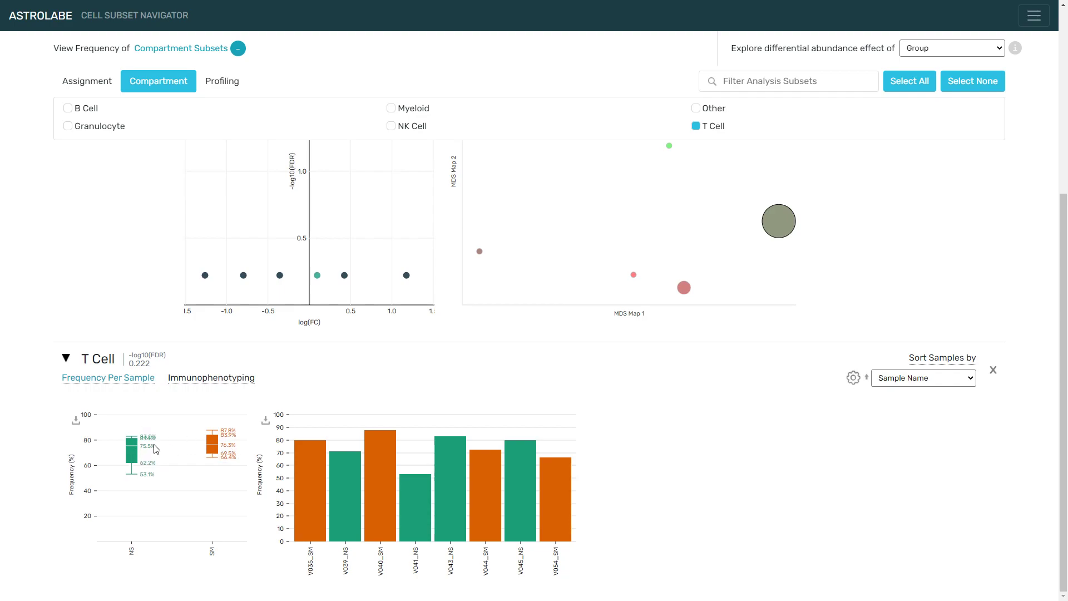
{"action": "mouse_move", "coordinate": [158, 445]}
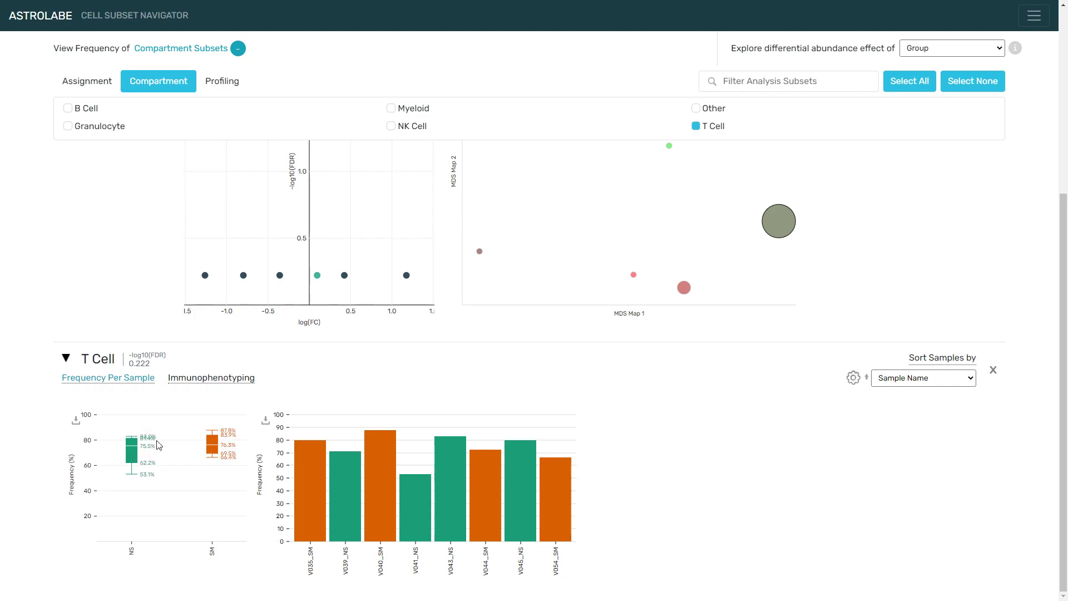
{"action": "mouse_move", "coordinate": [140, 434]}
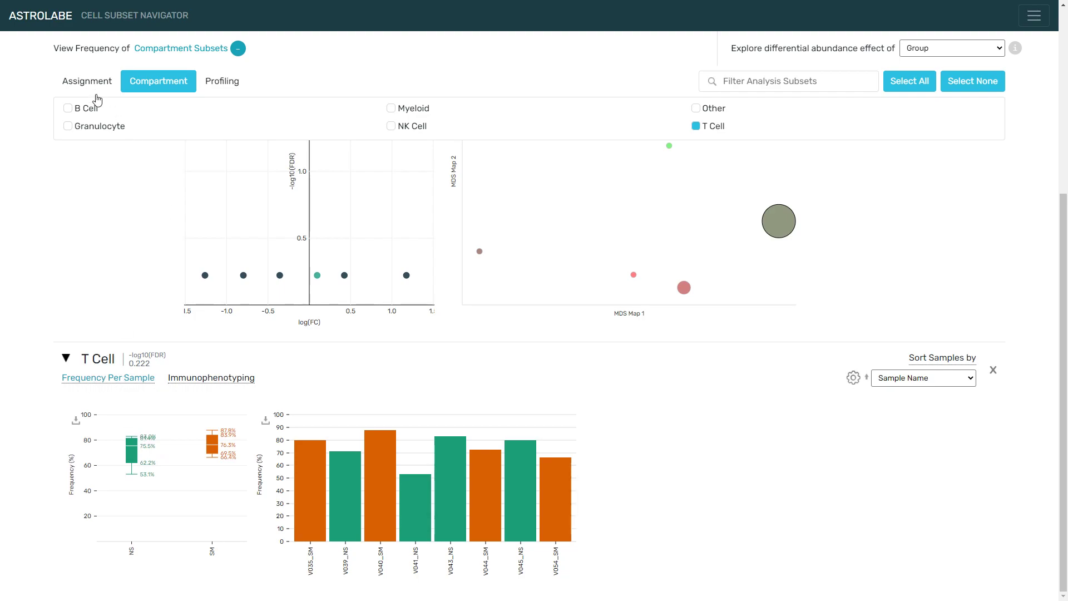
Return to assignment subsets showing the CD8+ T Cell Memory and Naive/EMRA plots.
{"action": "left_click", "coordinate": [86, 82]}
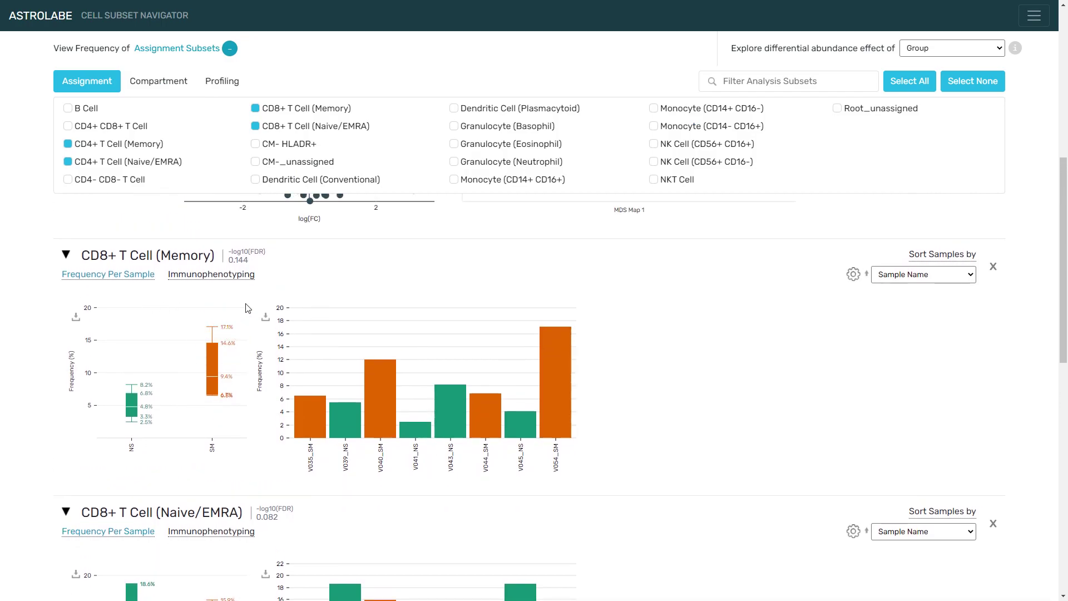
{"action": "mouse_move", "coordinate": [240, 415]}
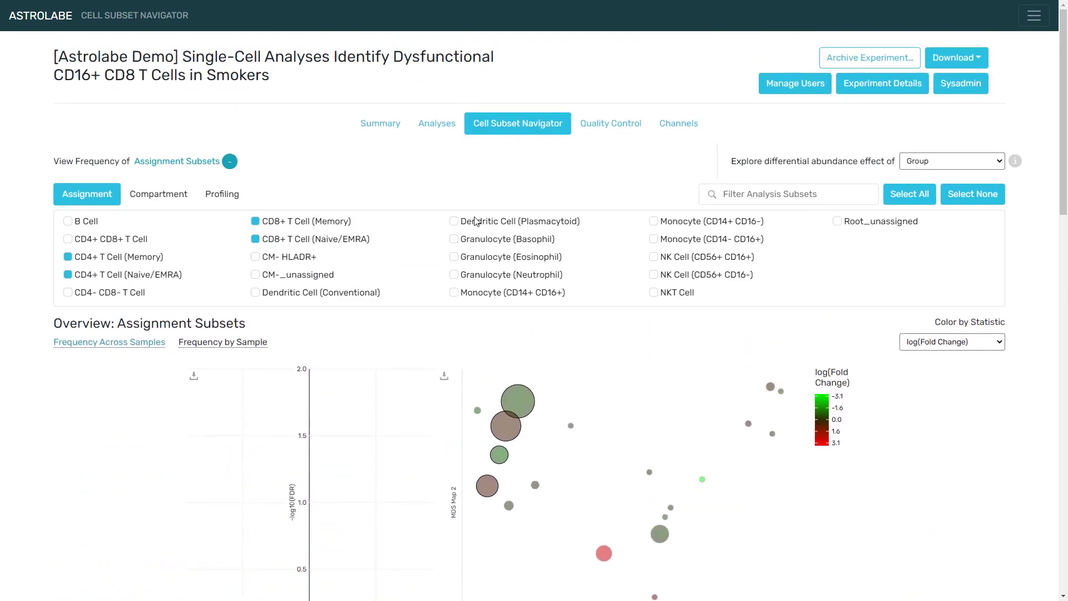
Open the Group analysis from the Analyses list to show its marker heatmap.
{"action": "left_click", "coordinate": [437, 123]}
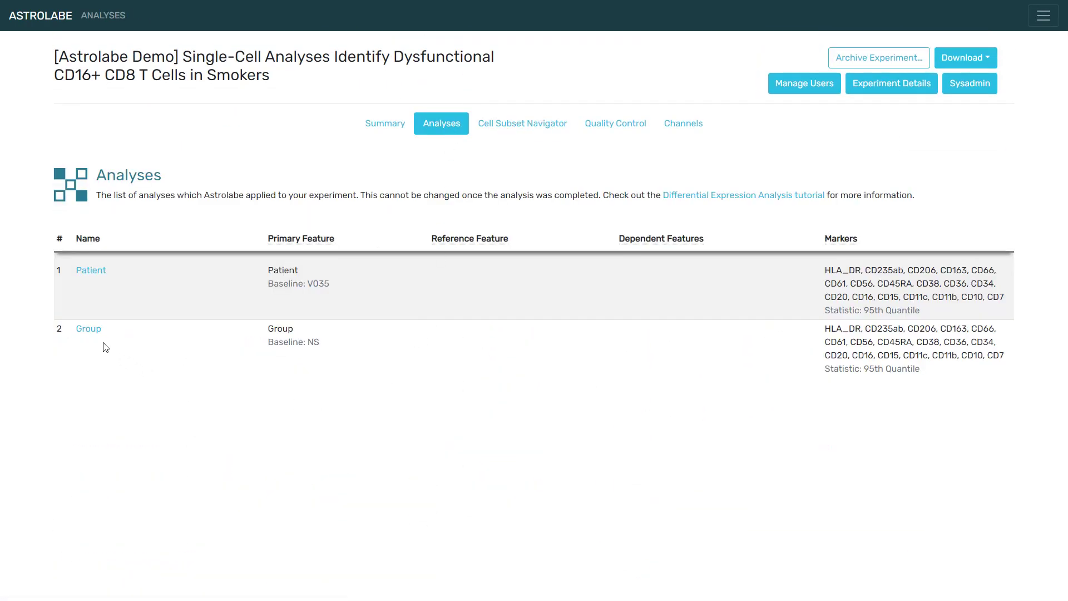
{"action": "left_click", "coordinate": [88, 328]}
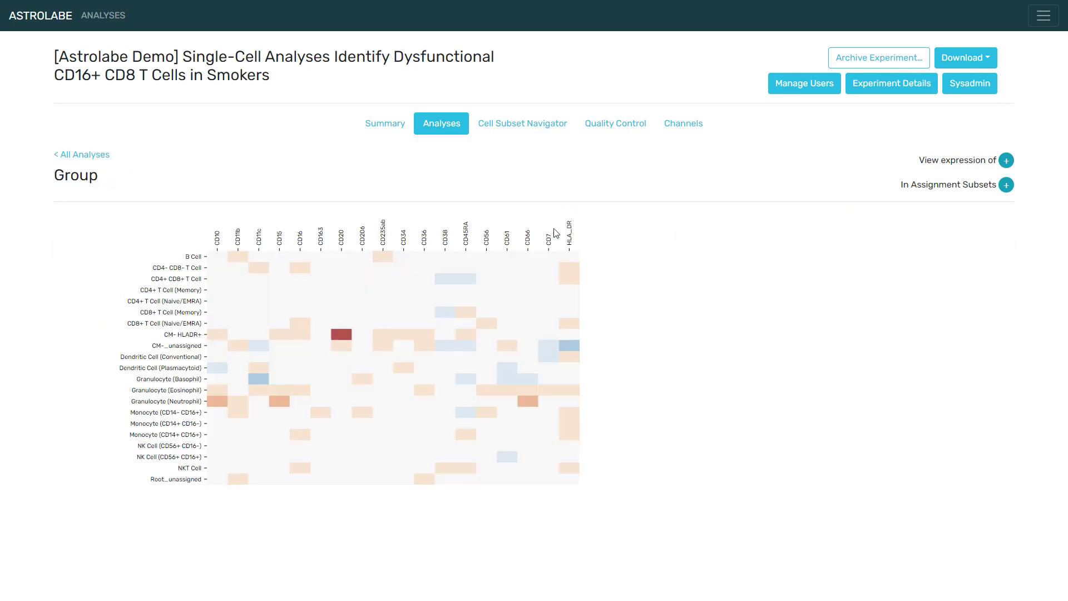
{"action": "mouse_move", "coordinate": [141, 234]}
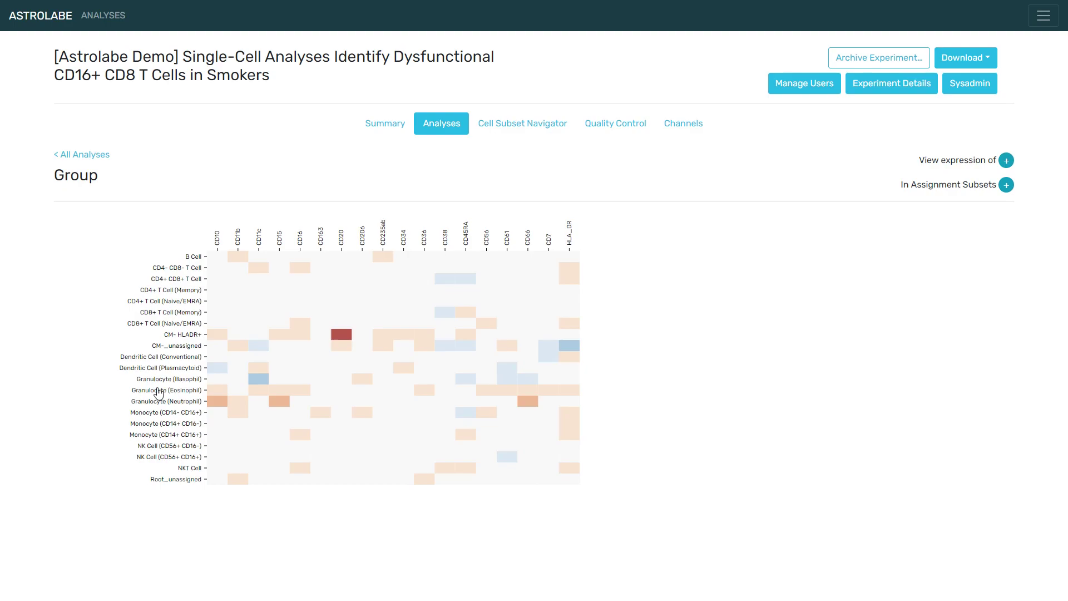
{"action": "mouse_move", "coordinate": [154, 329]}
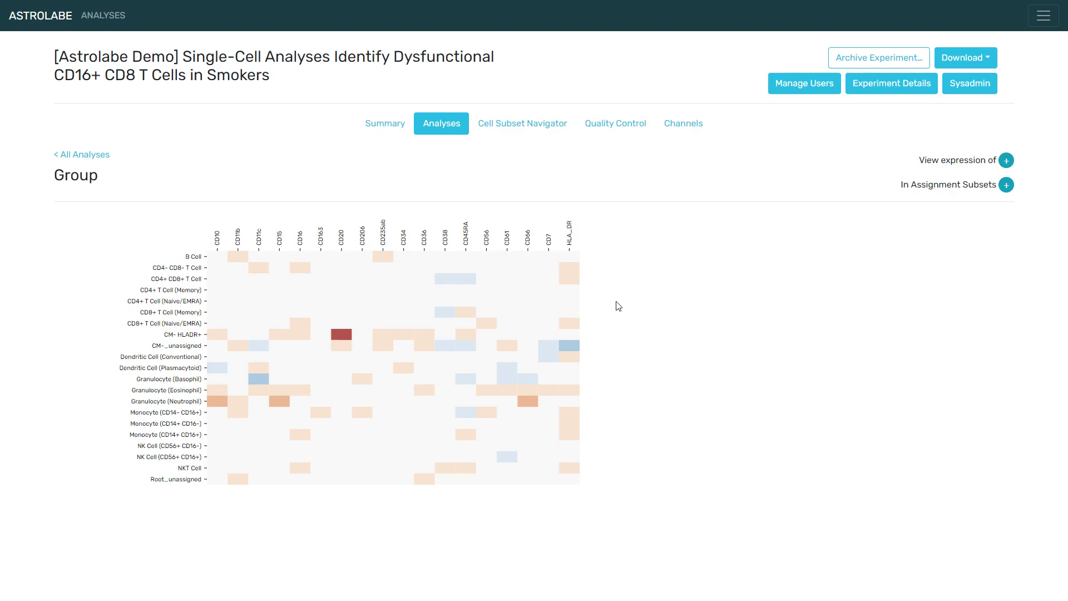
{"action": "mouse_move", "coordinate": [688, 263]}
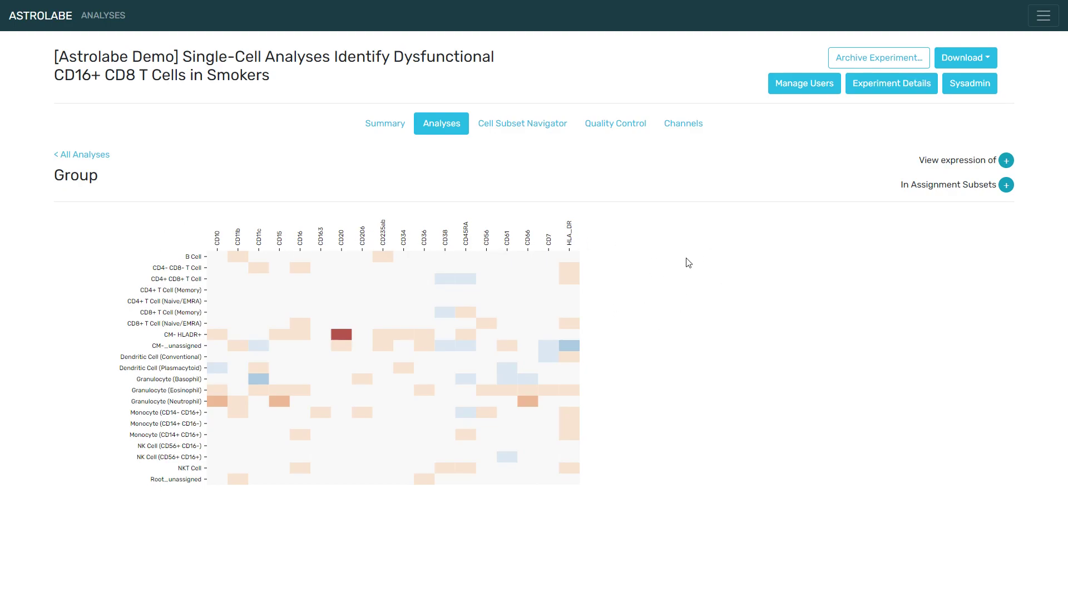
{"action": "mouse_move", "coordinate": [632, 227]}
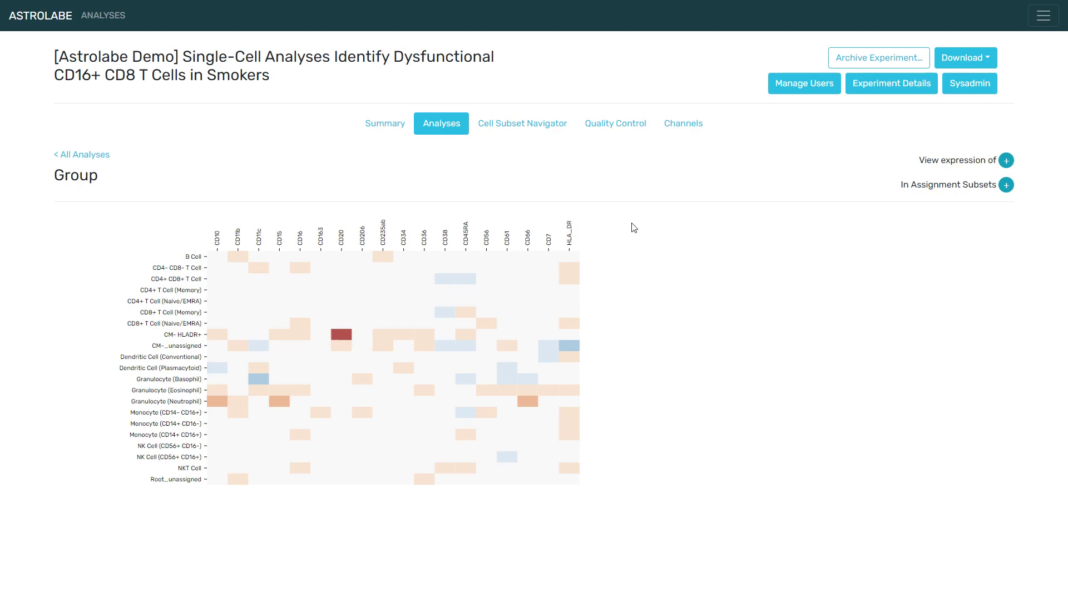
{"action": "mouse_move", "coordinate": [419, 193]}
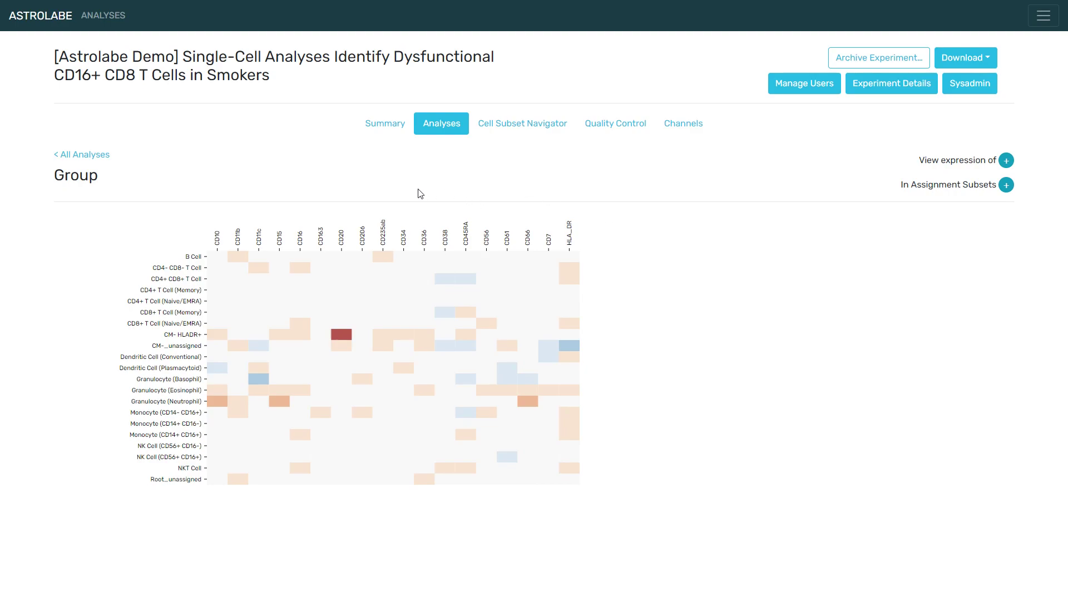
{"action": "mouse_move", "coordinate": [507, 244]}
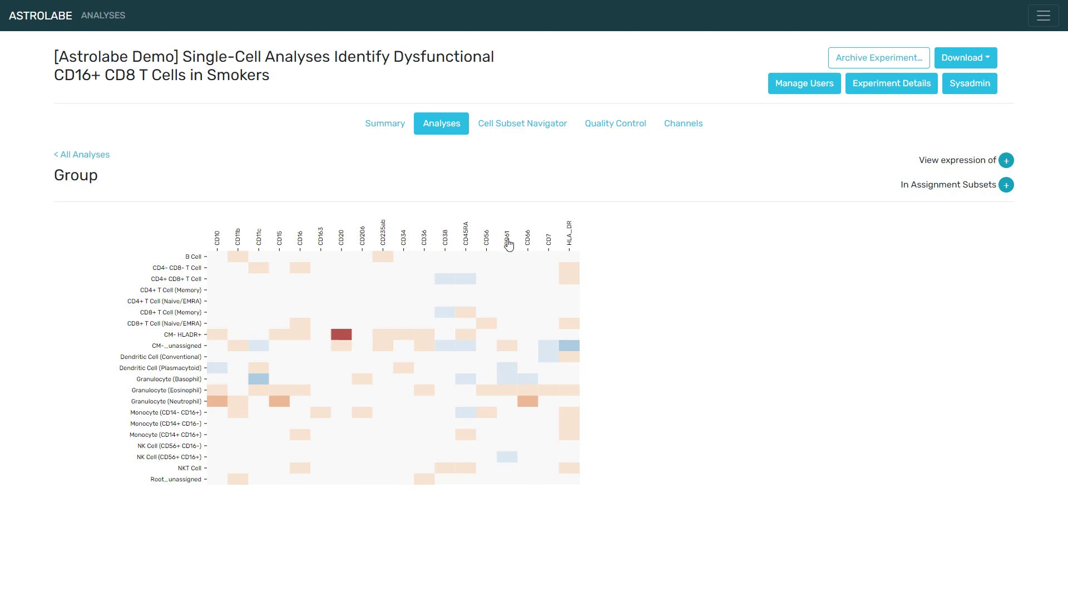
Select CD61 in Granulocyte (Basophil) and scroll to its NS versus SM box plot.
{"action": "left_click", "coordinate": [505, 239]}
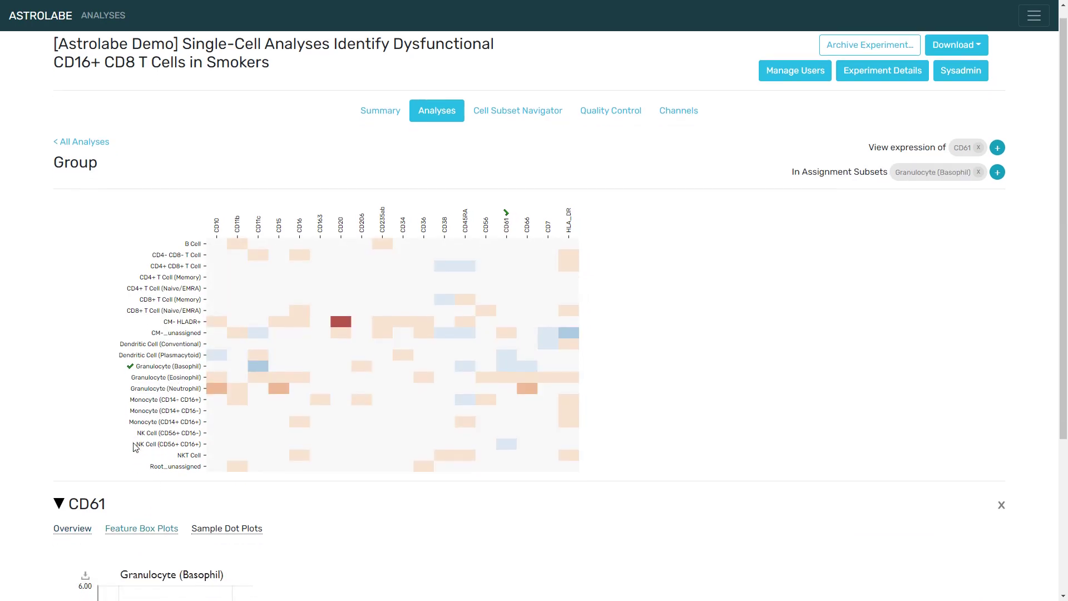
{"action": "scroll", "scroll_direction": "down", "scroll_amount": 3}
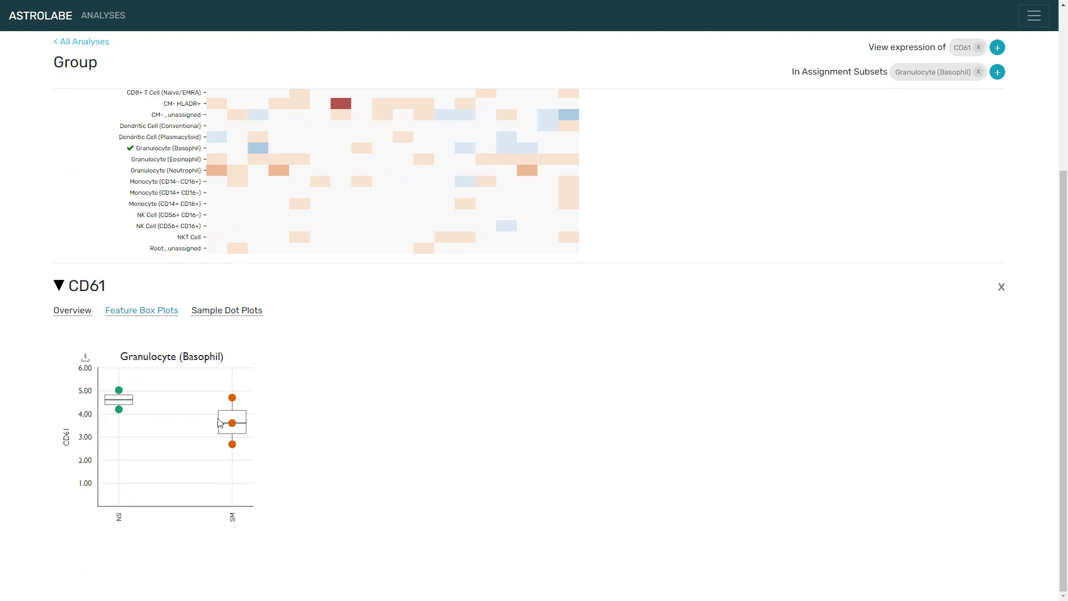
{"action": "mouse_move", "coordinate": [61, 434]}
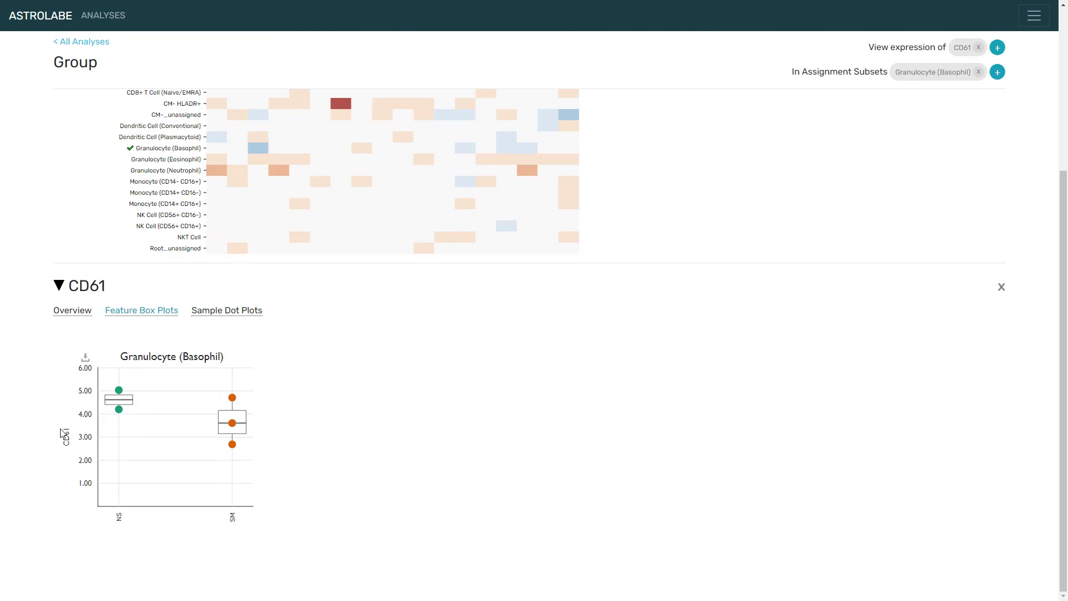
{"action": "mouse_move", "coordinate": [77, 429]}
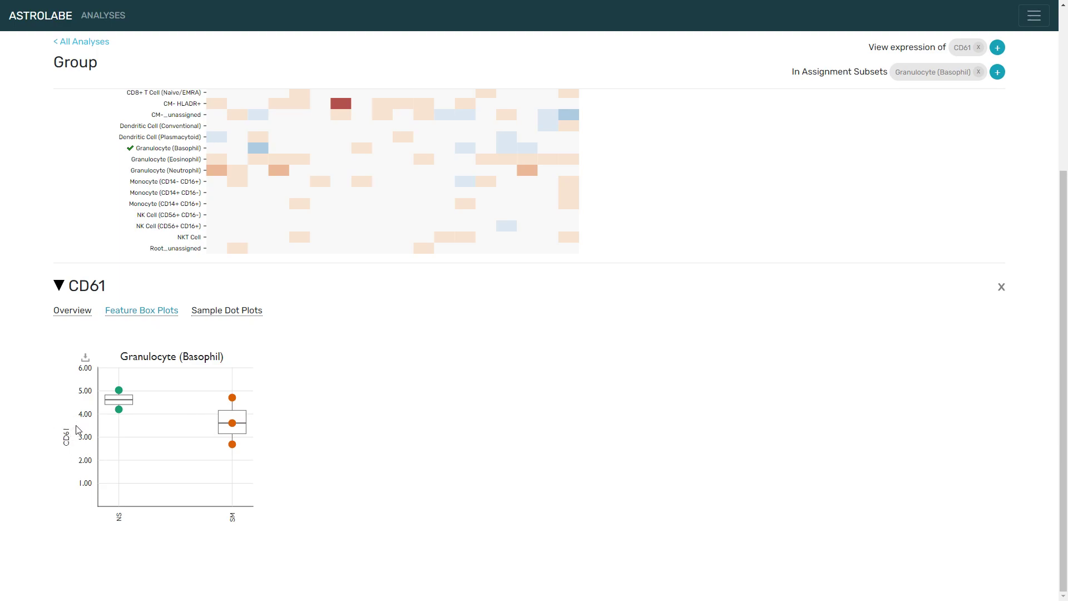
{"action": "mouse_move", "coordinate": [236, 428]}
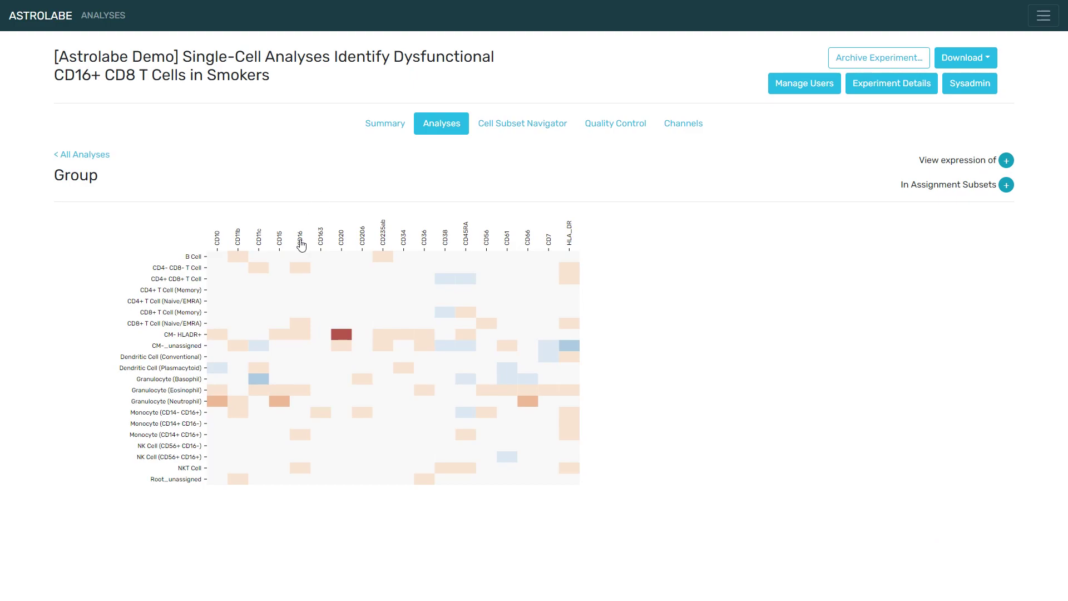
{"action": "mouse_move", "coordinate": [299, 355]}
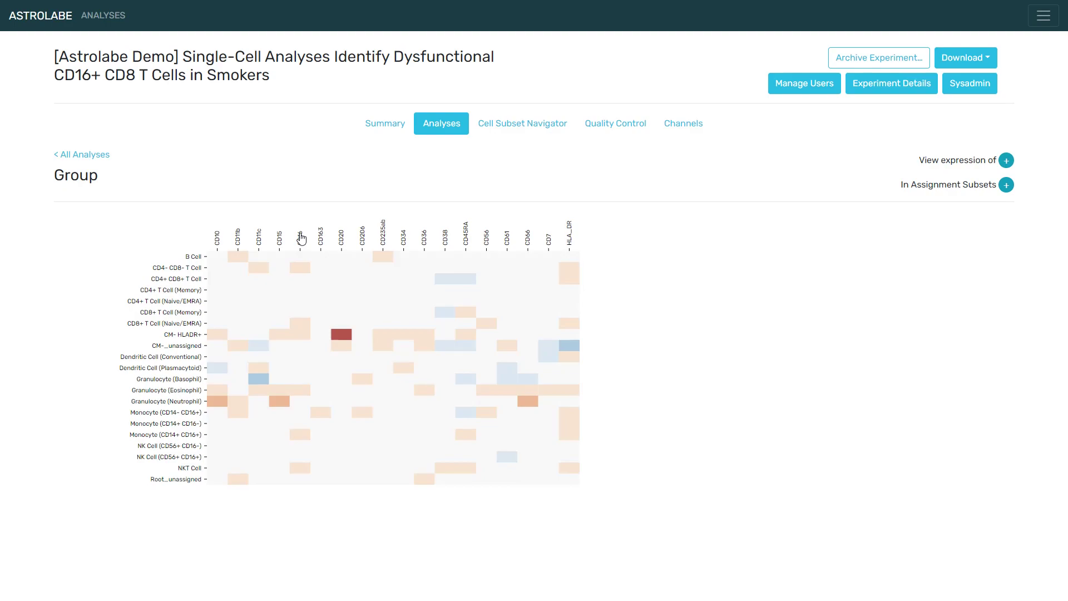
{"action": "mouse_move", "coordinate": [180, 329]}
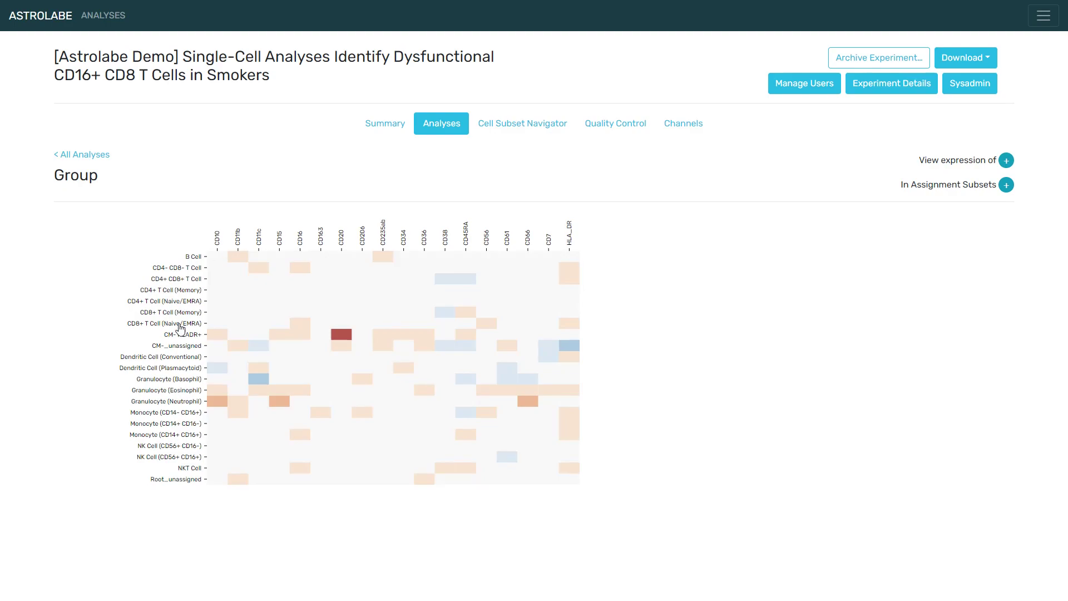
{"action": "mouse_move", "coordinate": [179, 330]}
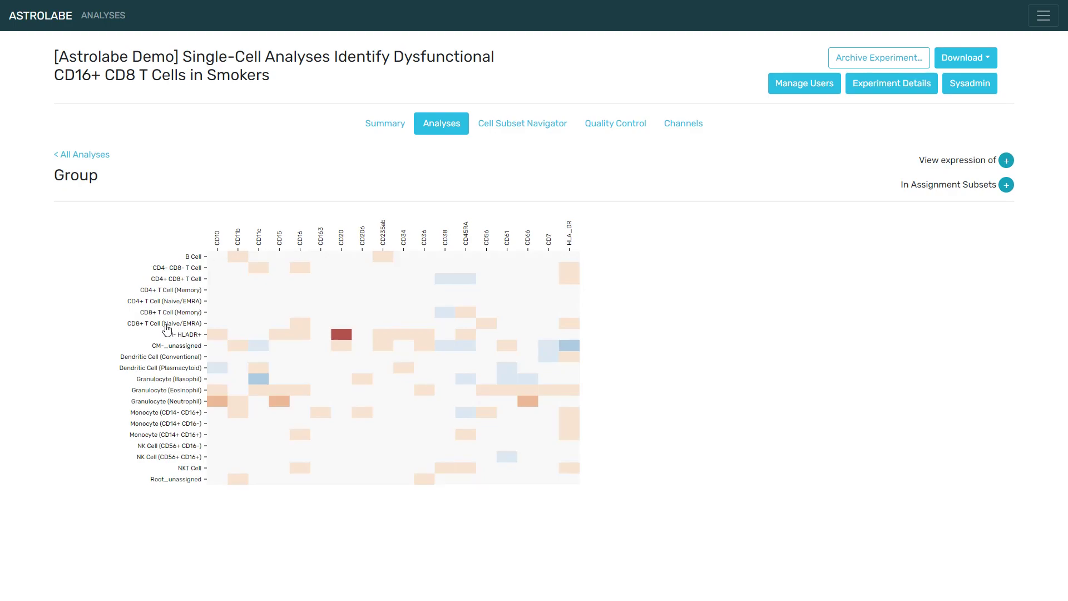
{"action": "mouse_move", "coordinate": [173, 328]}
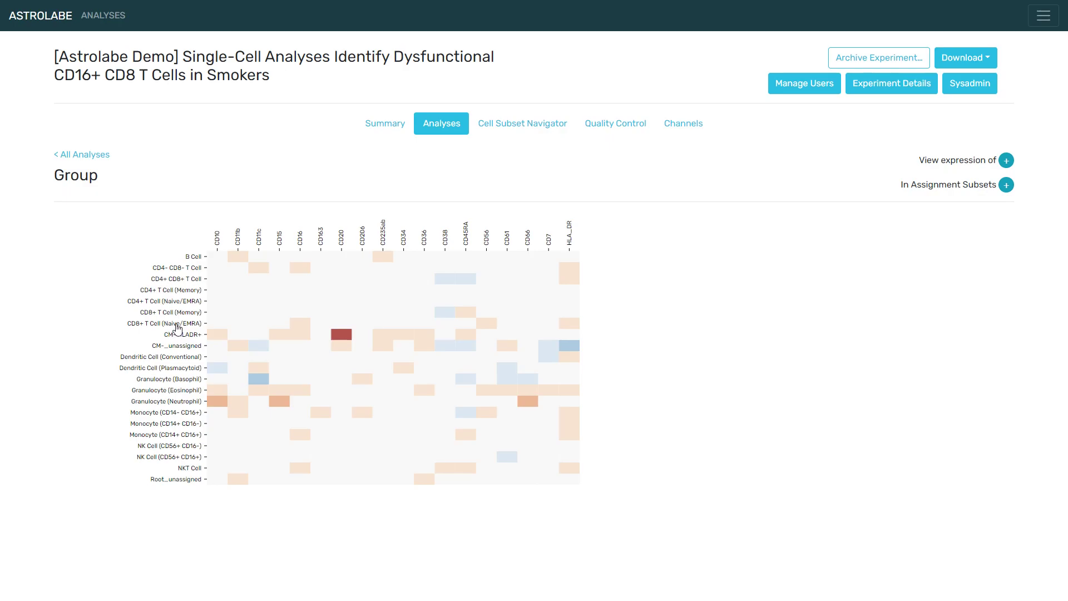
Select the CD16 / CD8+ T Cell (Naive/EMRA) heatmap cell to show its per-sample overview.
{"action": "left_click", "coordinate": [169, 322]}
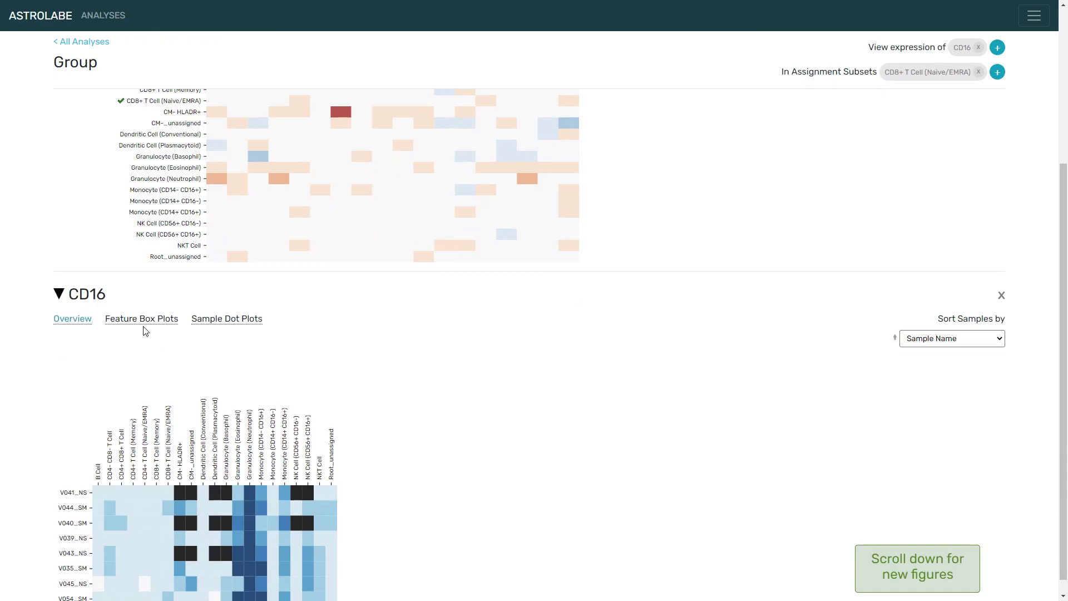
Display the CD16 box plot for CD8+ T Cell (Naive/EMRA), showing SM samples above NS.
{"action": "left_click", "coordinate": [140, 318]}
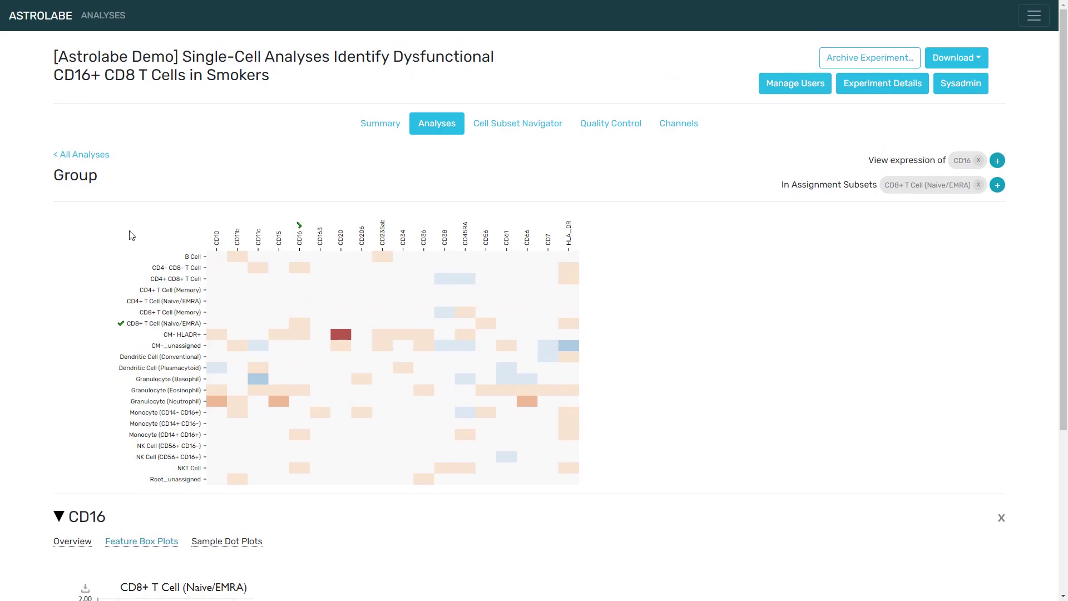
{"action": "mouse_move", "coordinate": [397, 61]}
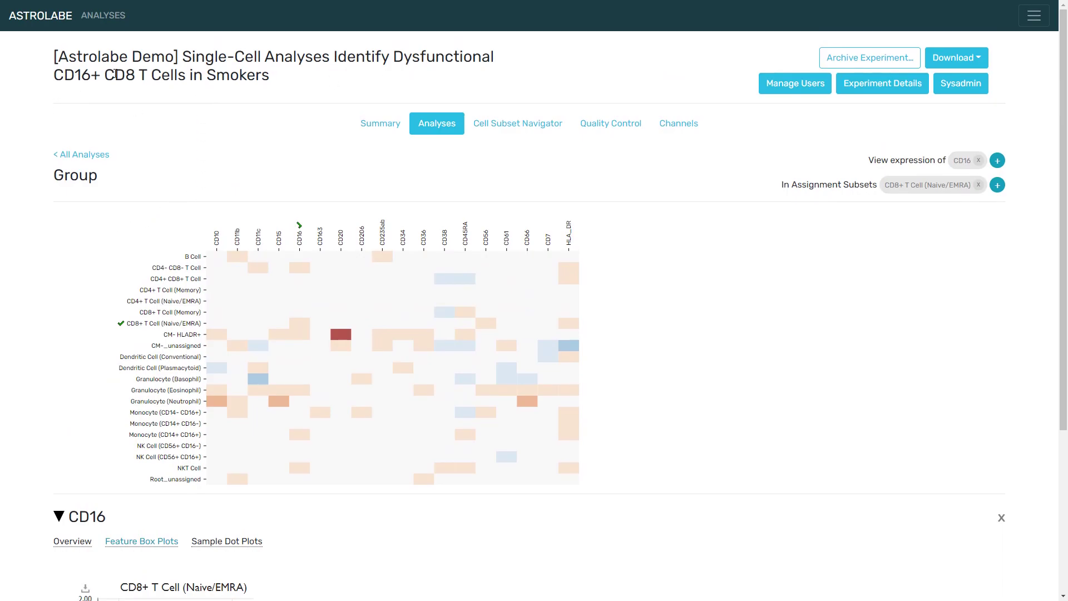
{"action": "scroll", "scroll_direction": "down", "scroll_amount": 3}
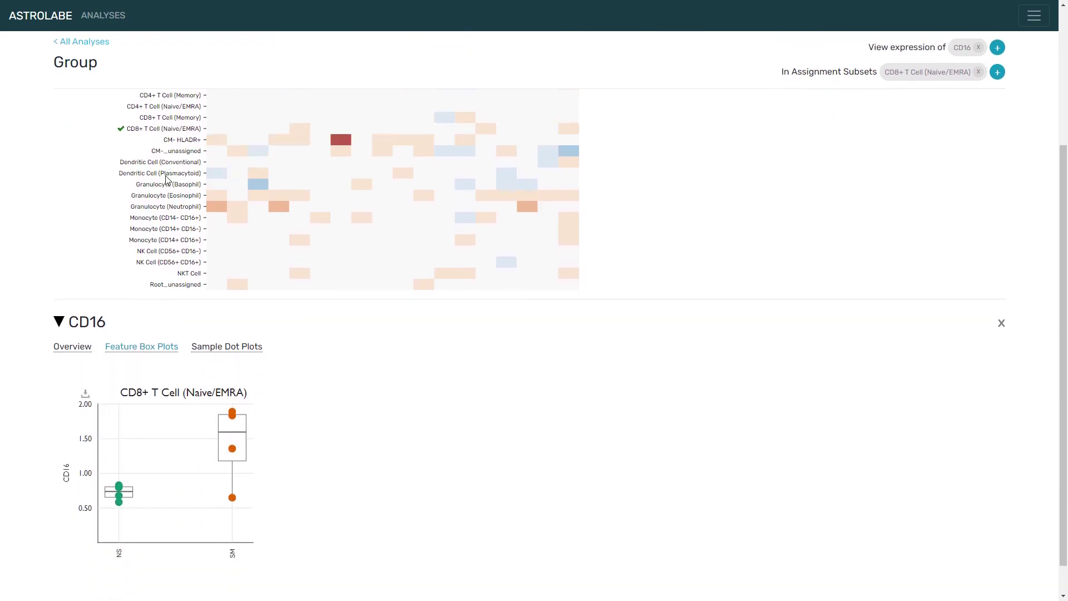
{"action": "scroll", "scroll_direction": "down", "scroll_amount": 3}
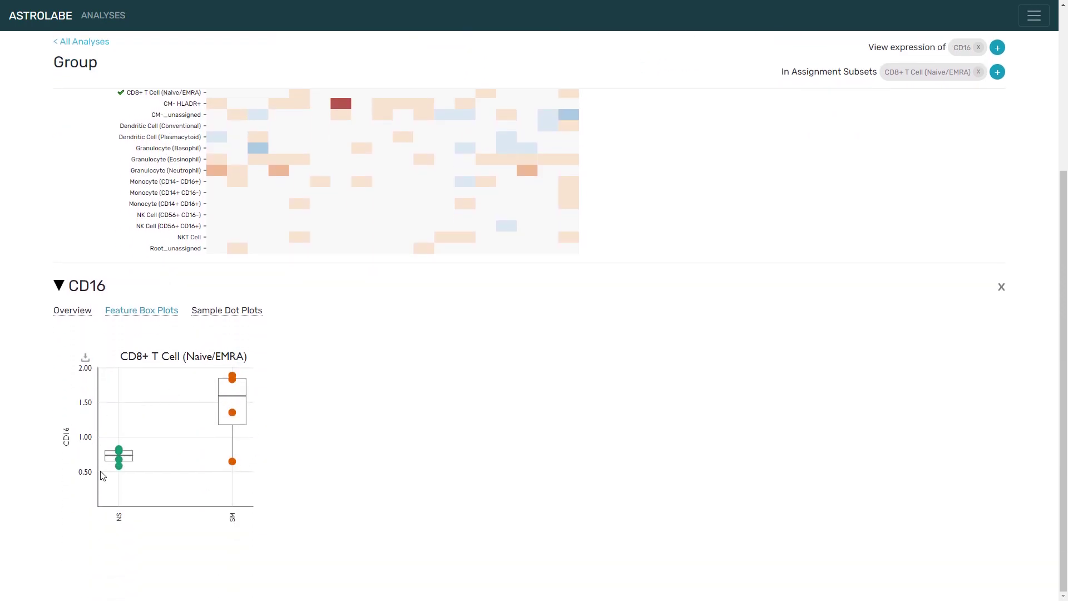